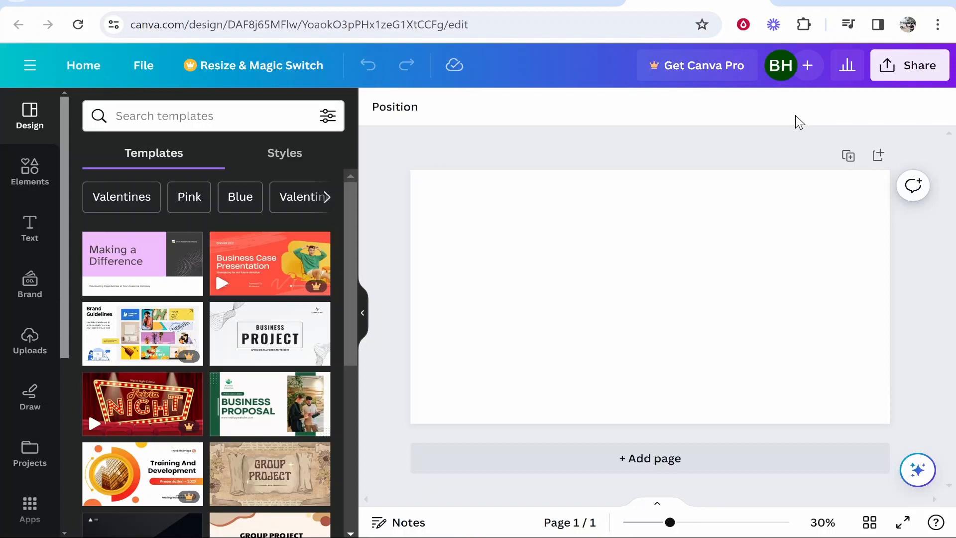
# - Add a 'Knowledge Base' heading to the page and enlarge it to size 131
pyautogui.click(747, 390)
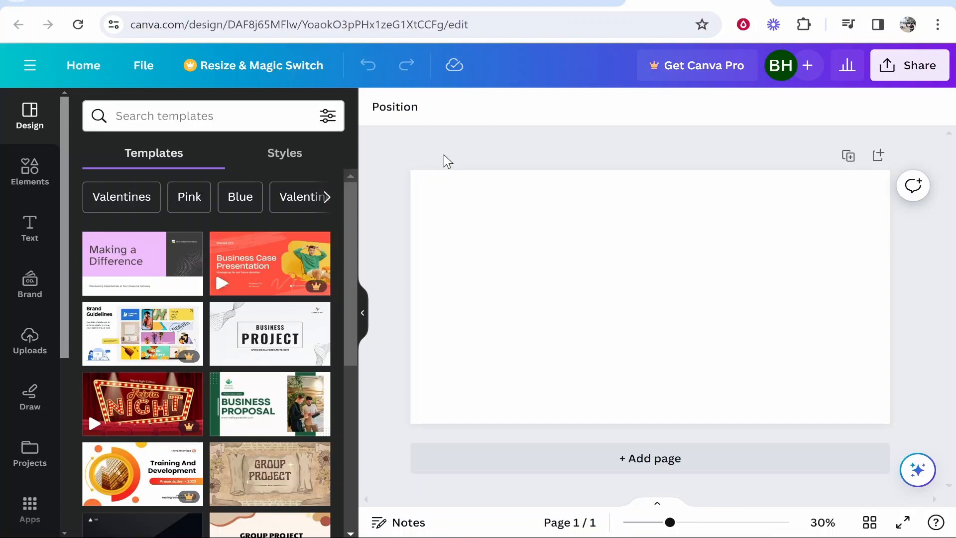
pyautogui.moveTo(30, 228)
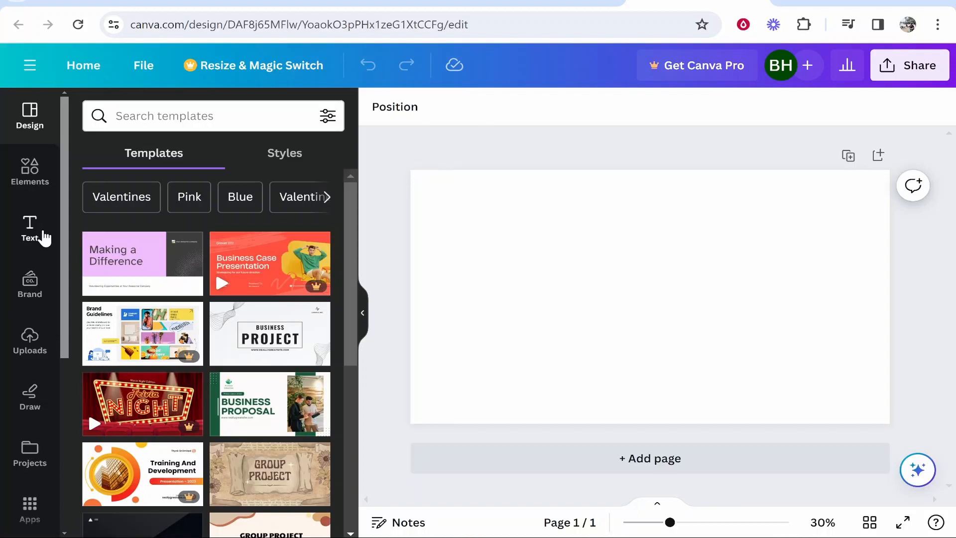
pyautogui.click(30, 228)
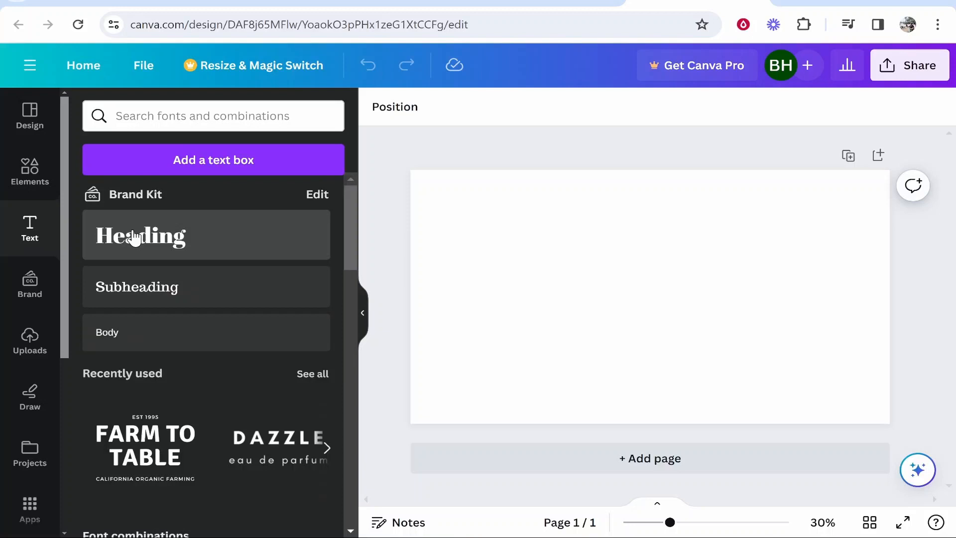
pyautogui.click(139, 236)
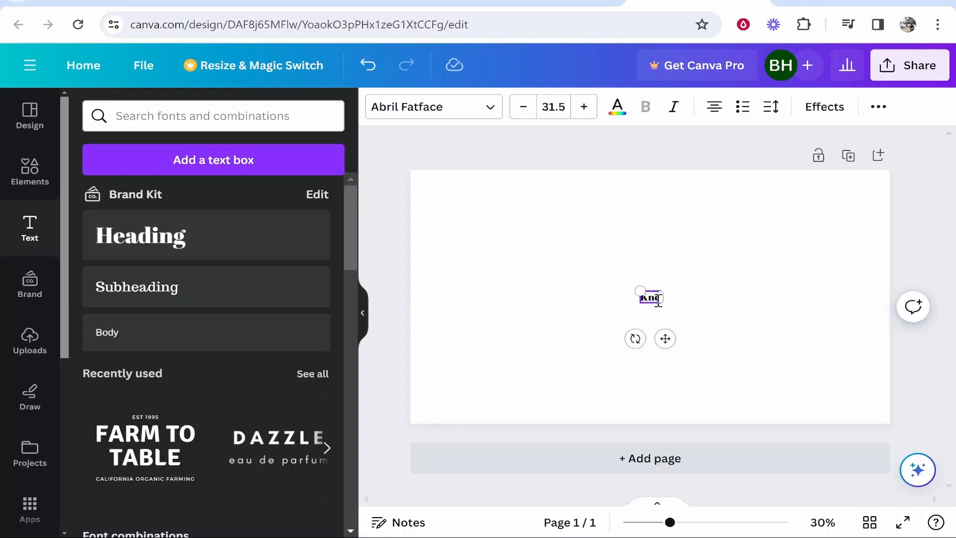
pyautogui.write('Knowledge Base')
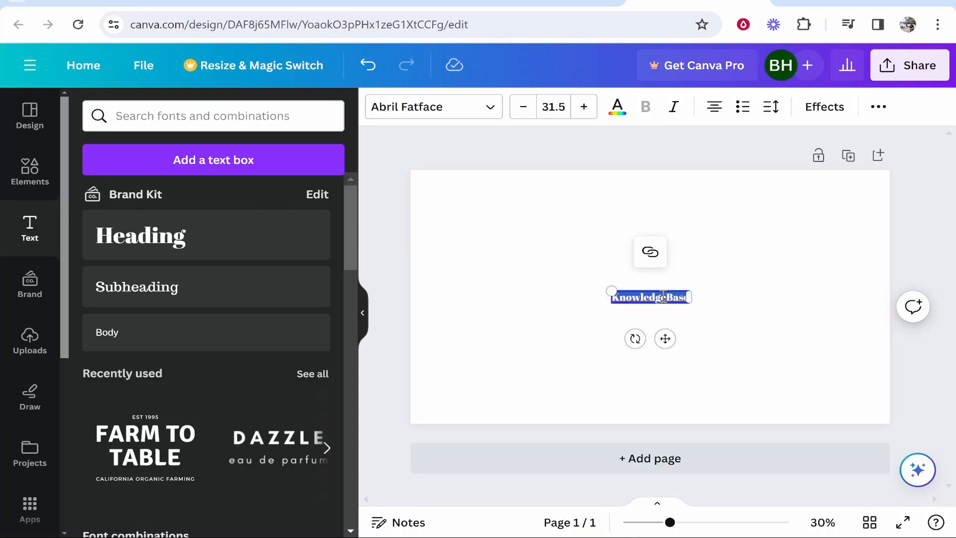
pyautogui.click(583, 106)
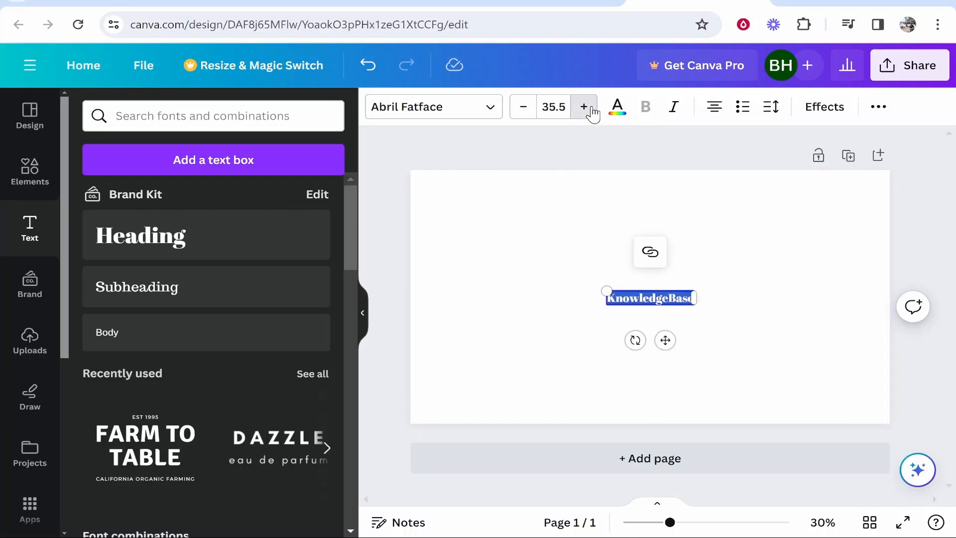
pyautogui.click(584, 106)
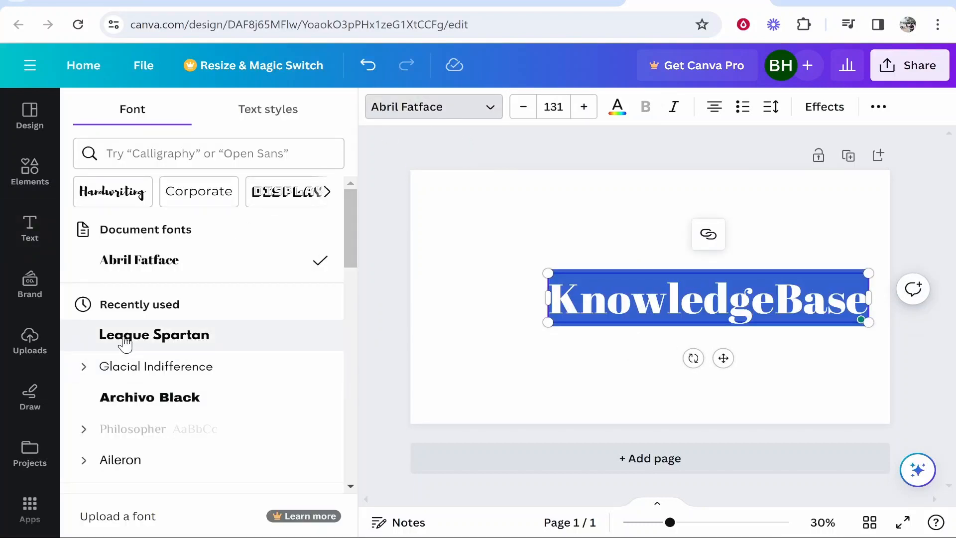
# - Set the heading in League Spartan at size 160 so it fits one line
pyautogui.click(154, 334)
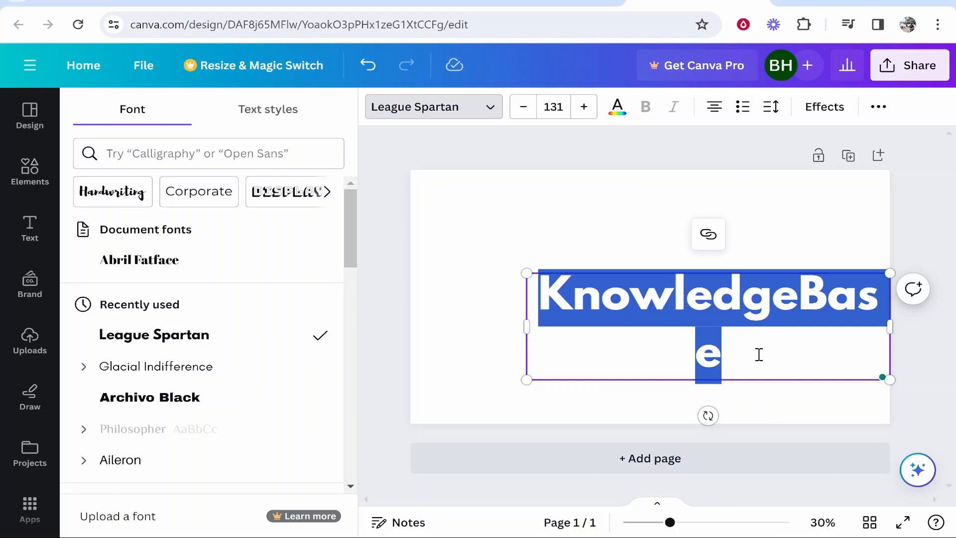
pyautogui.click(29, 228)
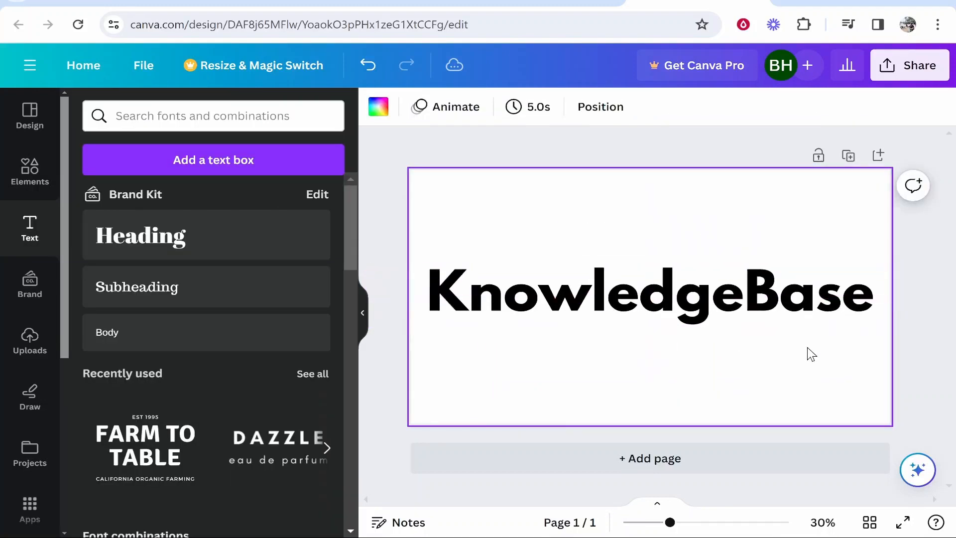
pyautogui.moveTo(579, 338)
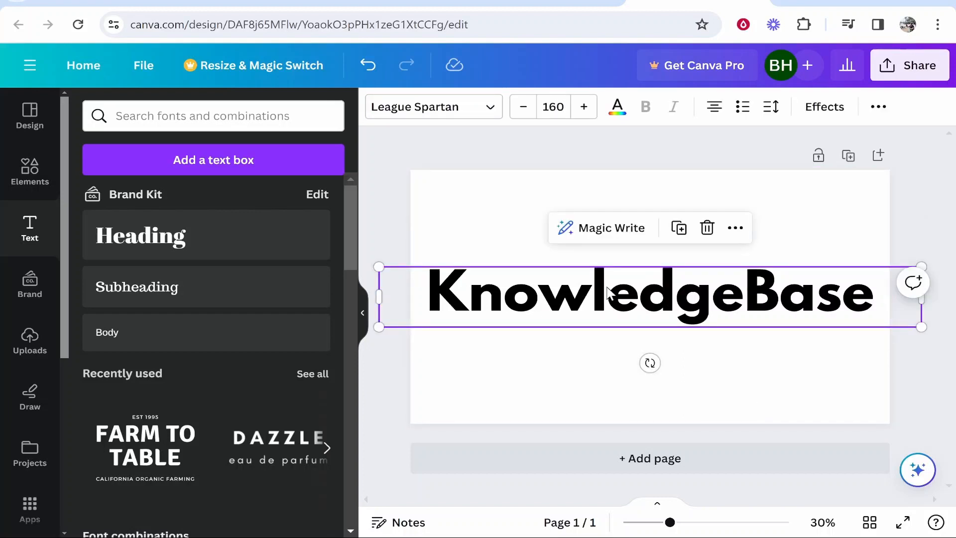
# - Try coral red and black, then change all heading text to pink
pyautogui.click(616, 106)
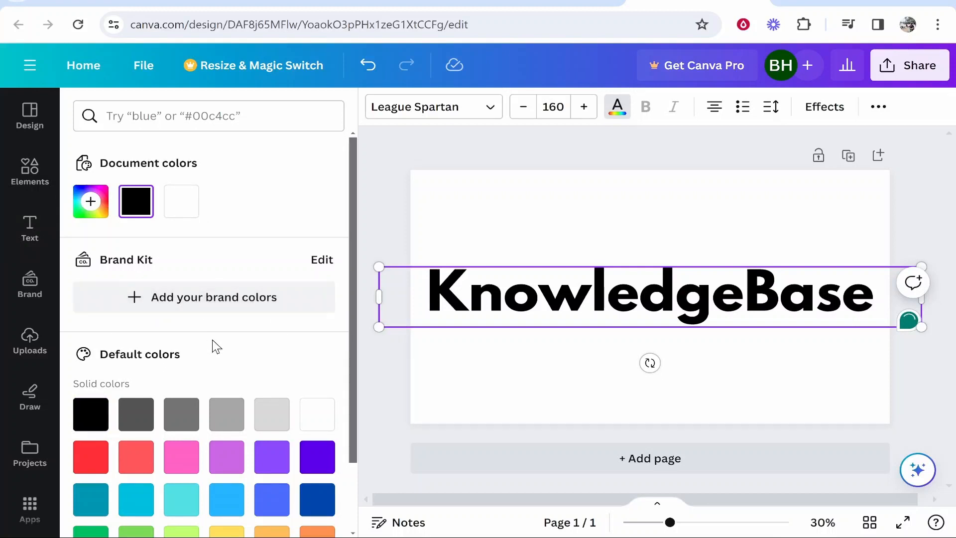
pyautogui.click(136, 456)
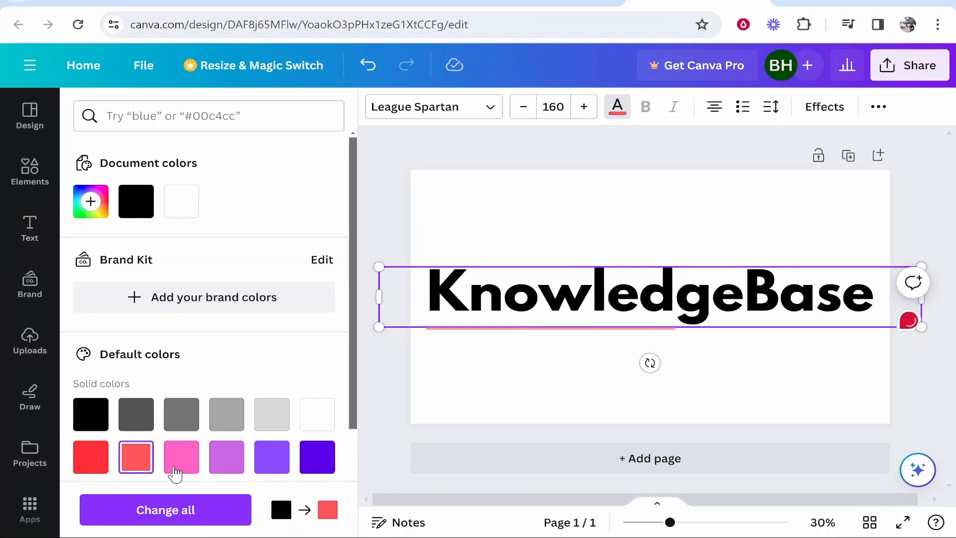
pyautogui.click(90, 413)
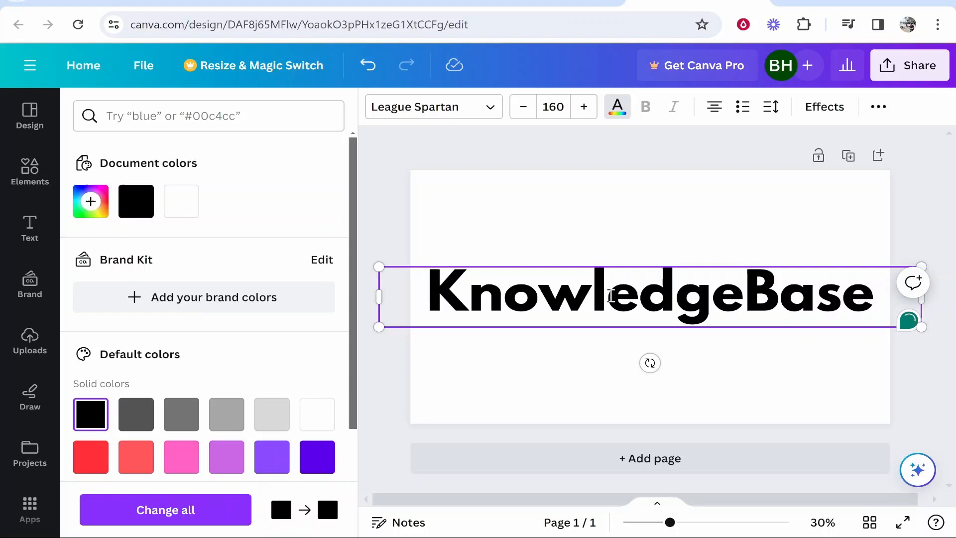
pyautogui.click(181, 457)
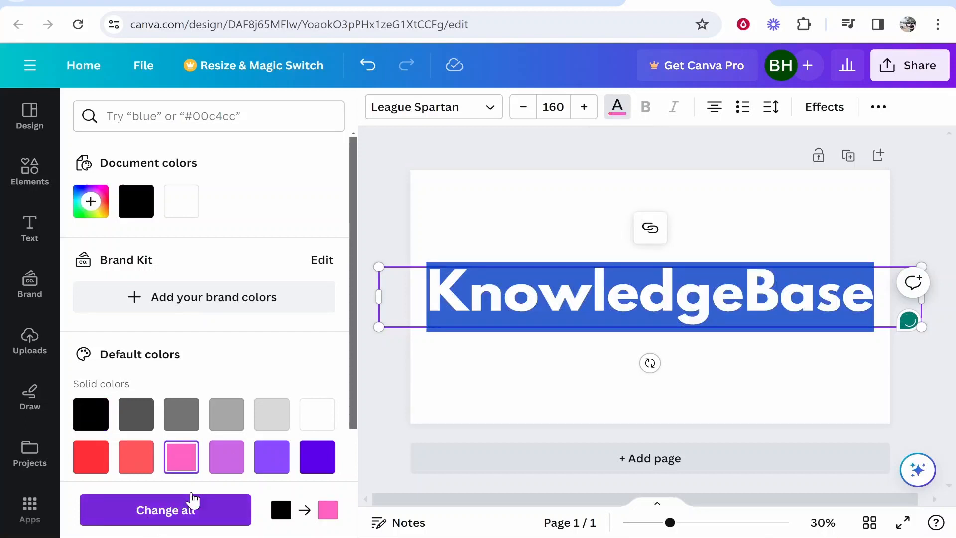
pyautogui.click(30, 228)
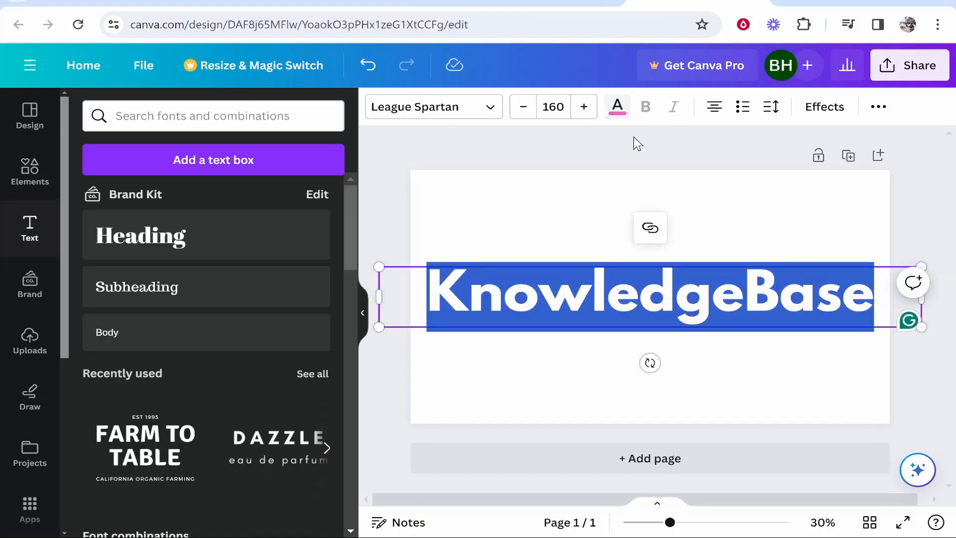
pyautogui.click(616, 106)
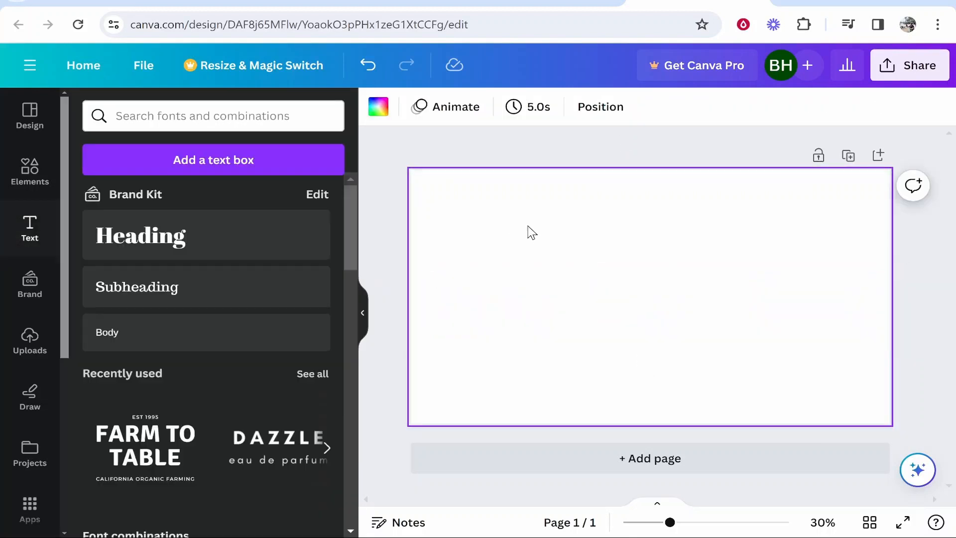
# - Search the Elements library for 'grad' and pick the 'gradient' suggestion
pyautogui.click(213, 160)
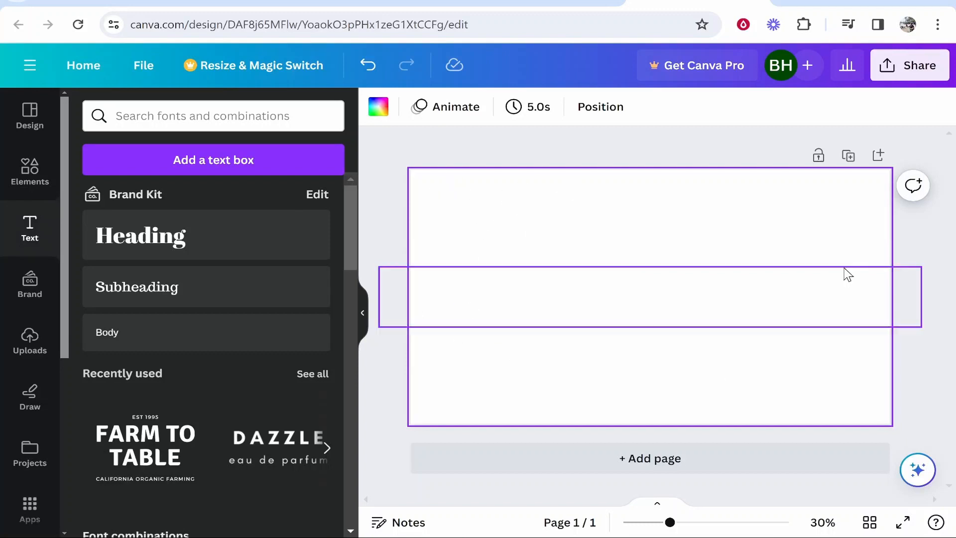
pyautogui.click(551, 160)
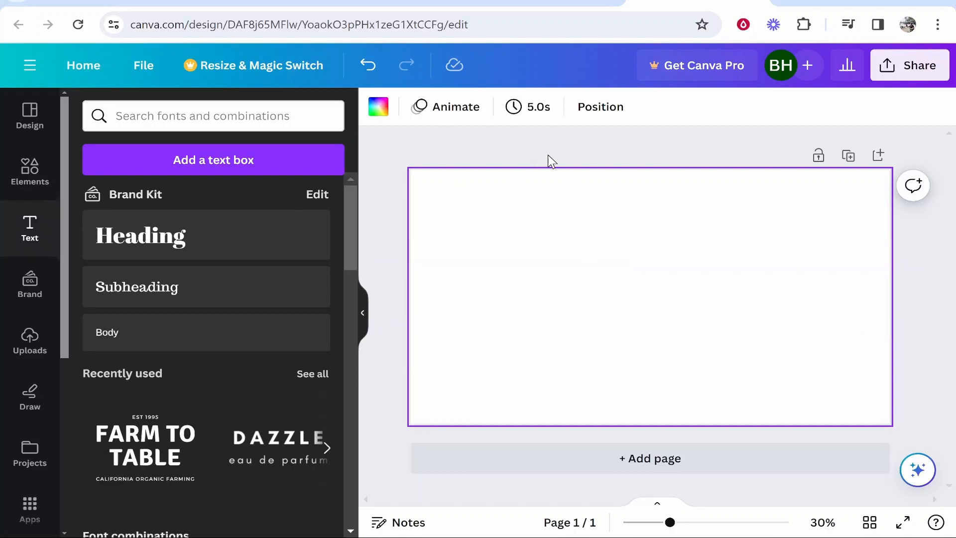
pyautogui.click(213, 116)
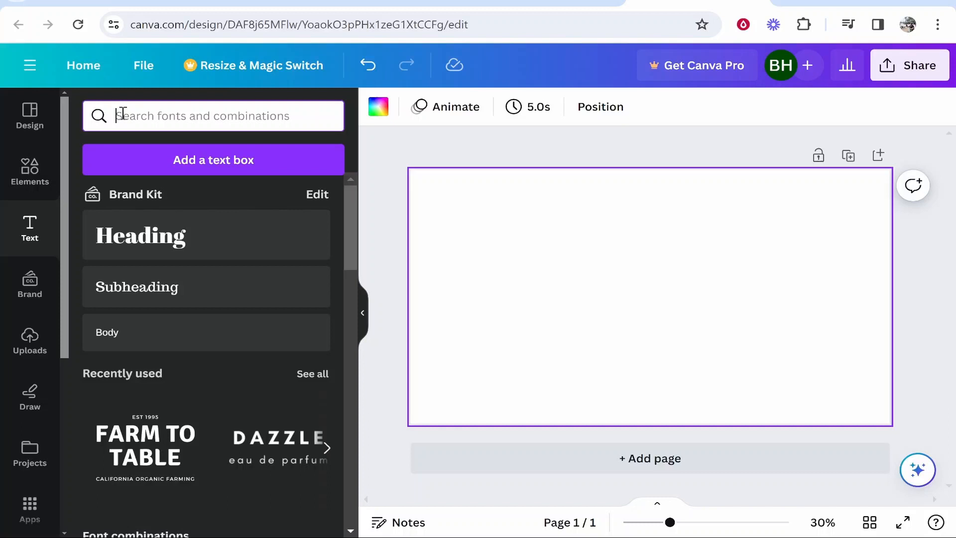
pyautogui.click(29, 174)
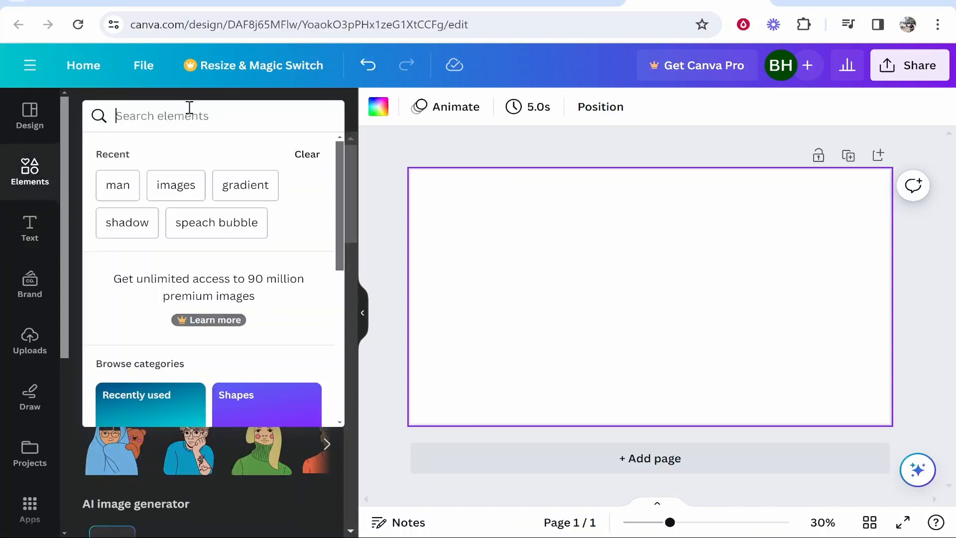
pyautogui.write('grad')
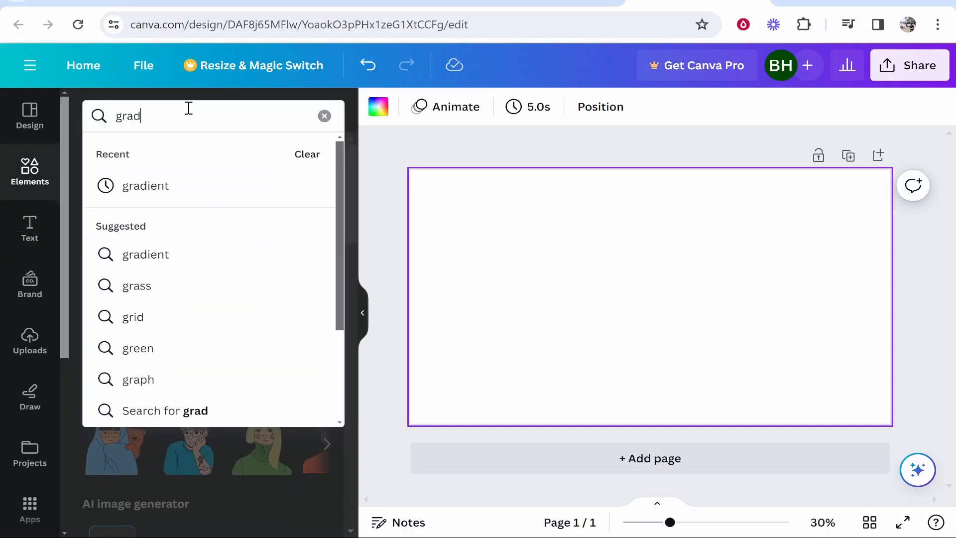
pyautogui.click(145, 186)
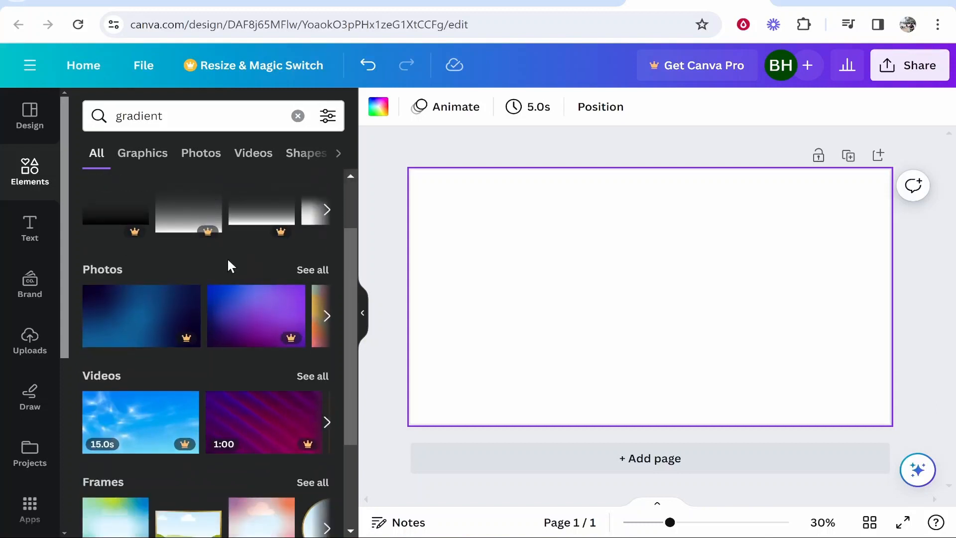
# - Filter gradient results to Photos and scroll to the orange wavy gradient
pyautogui.scroll(-3)
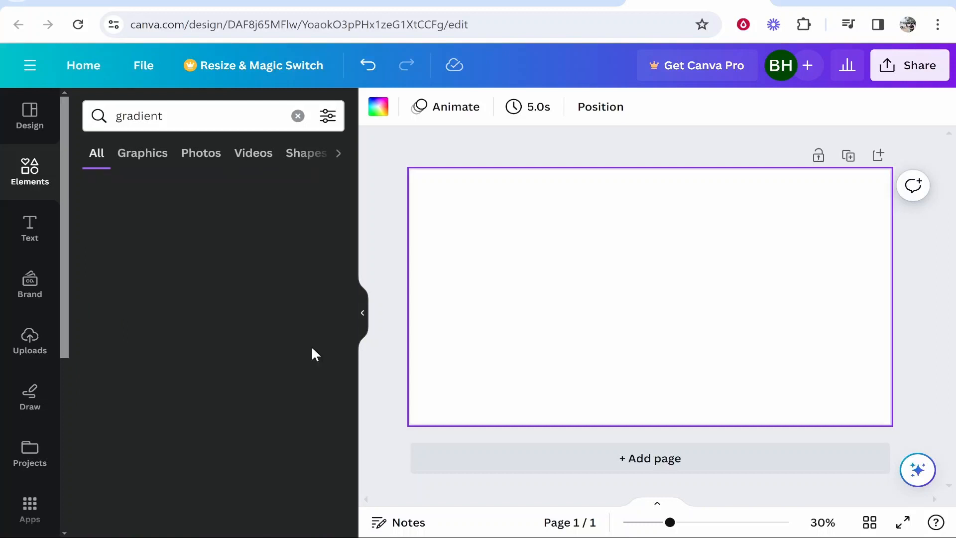
pyautogui.click(200, 153)
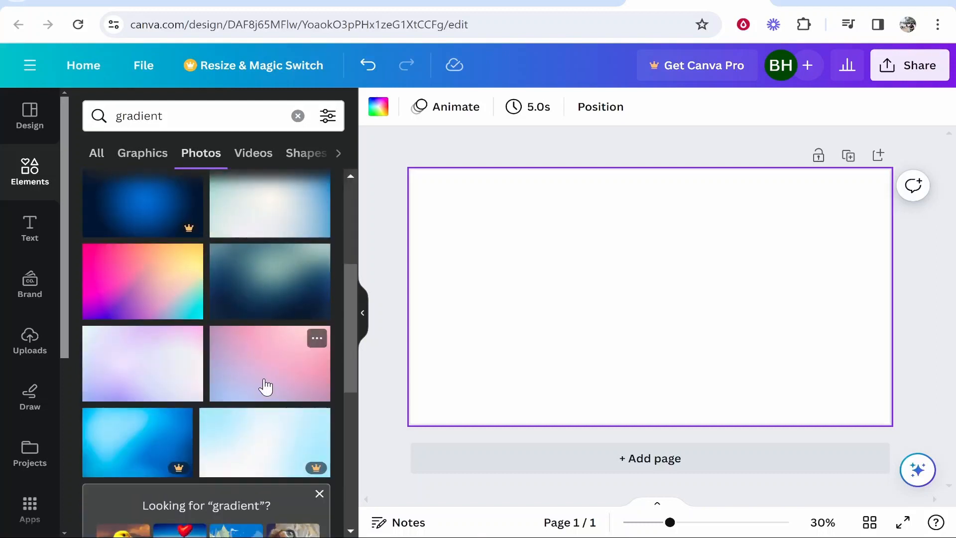
pyautogui.scroll(-3)
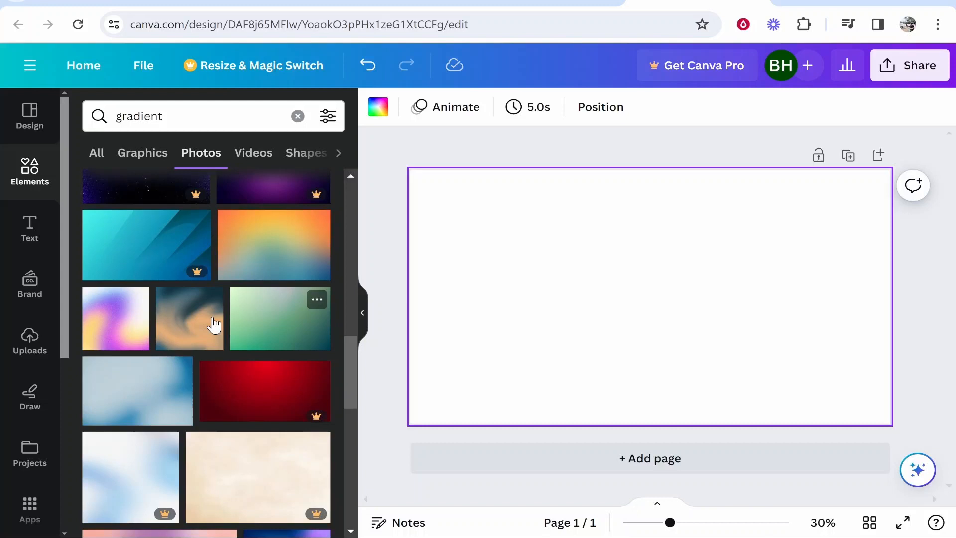
pyautogui.scroll(-3)
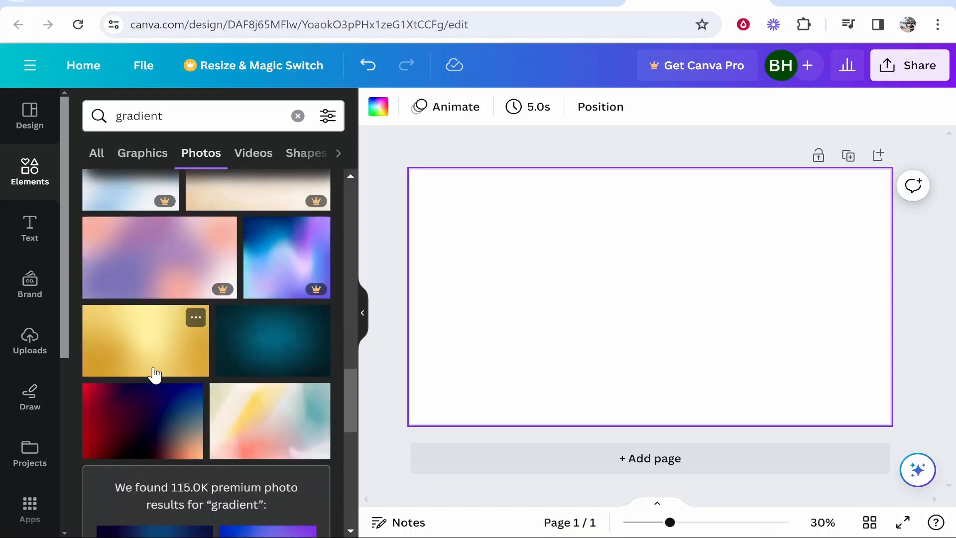
pyautogui.scroll(-3)
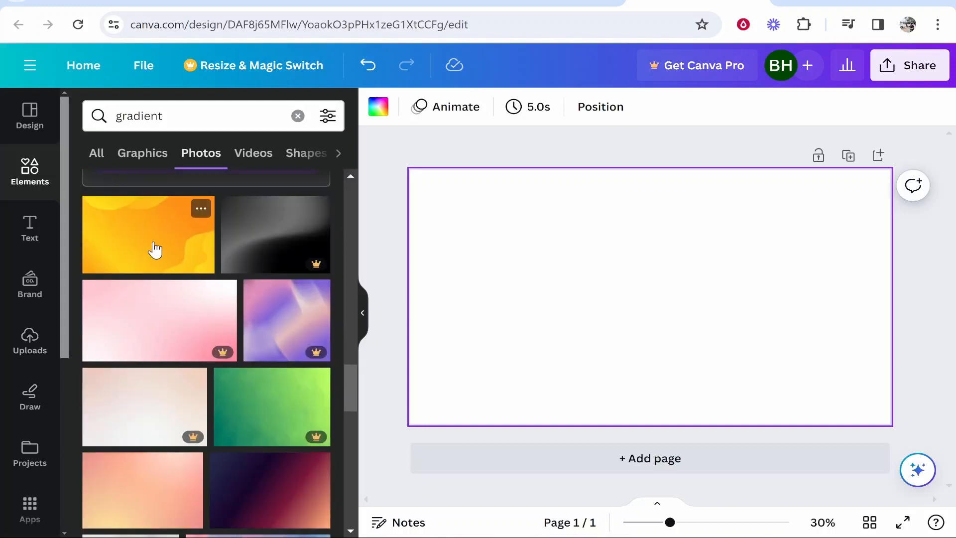
pyautogui.moveTo(106, 204)
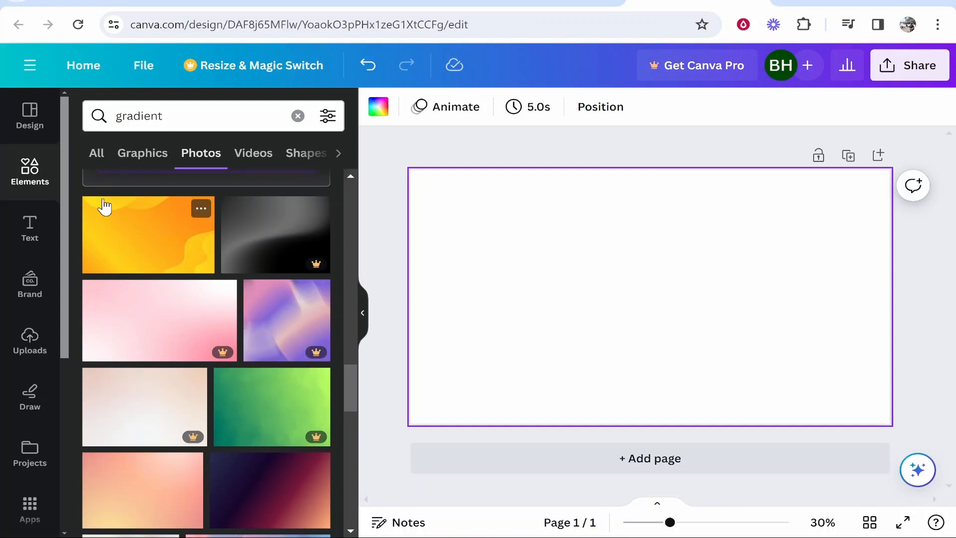
pyautogui.moveTo(168, 246)
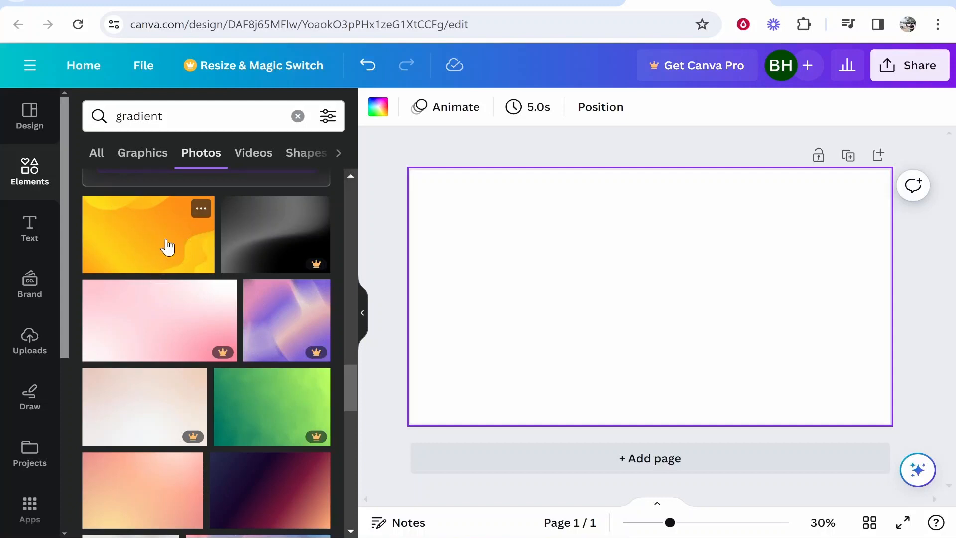
pyautogui.scroll(-3)
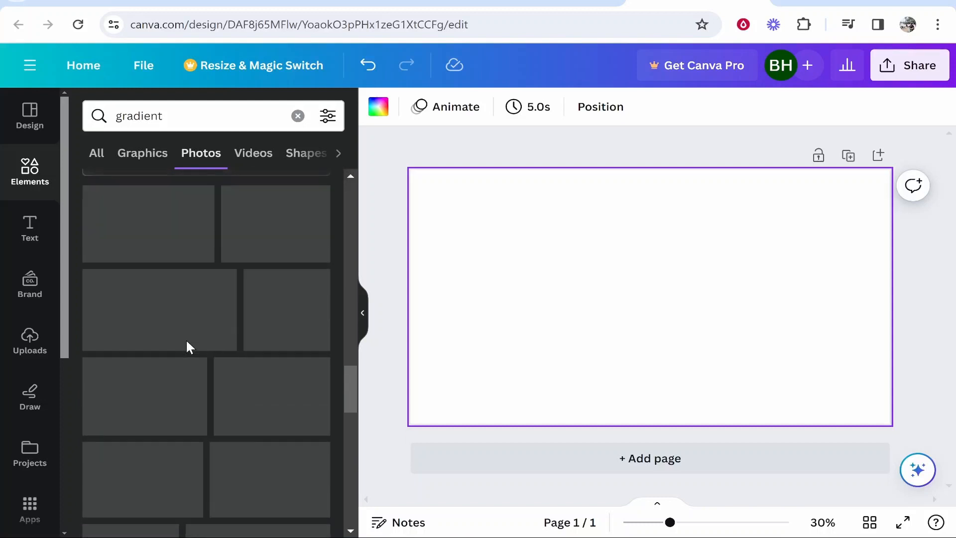
# - Add the orange-yellow wavy gradient as background and reselect the KnowledgeBase text
pyautogui.click(148, 240)
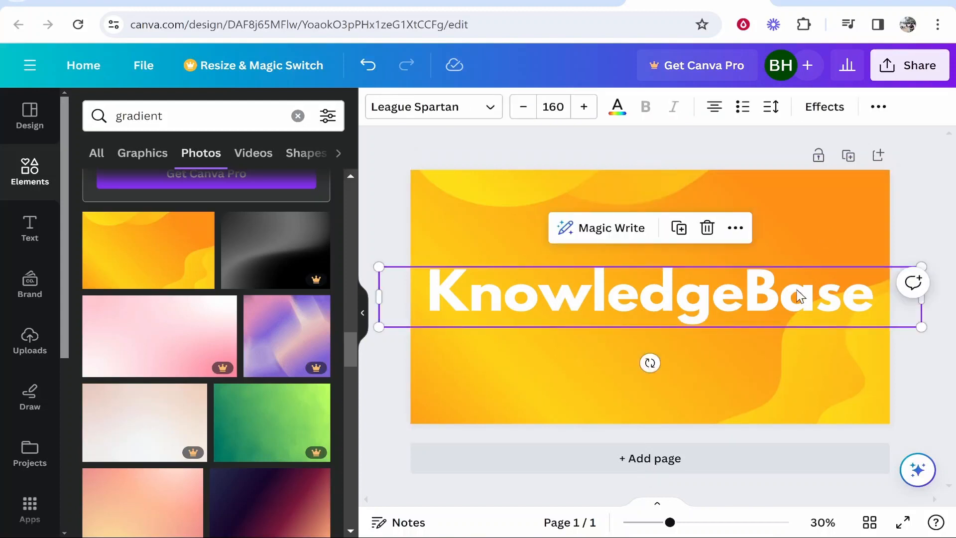
pyautogui.doubleClick(582, 293)
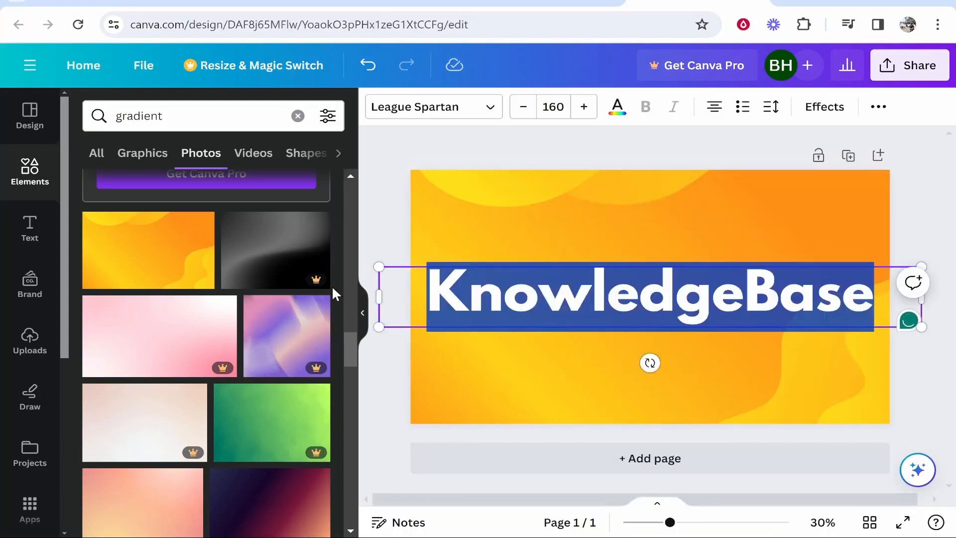
pyautogui.click(494, 236)
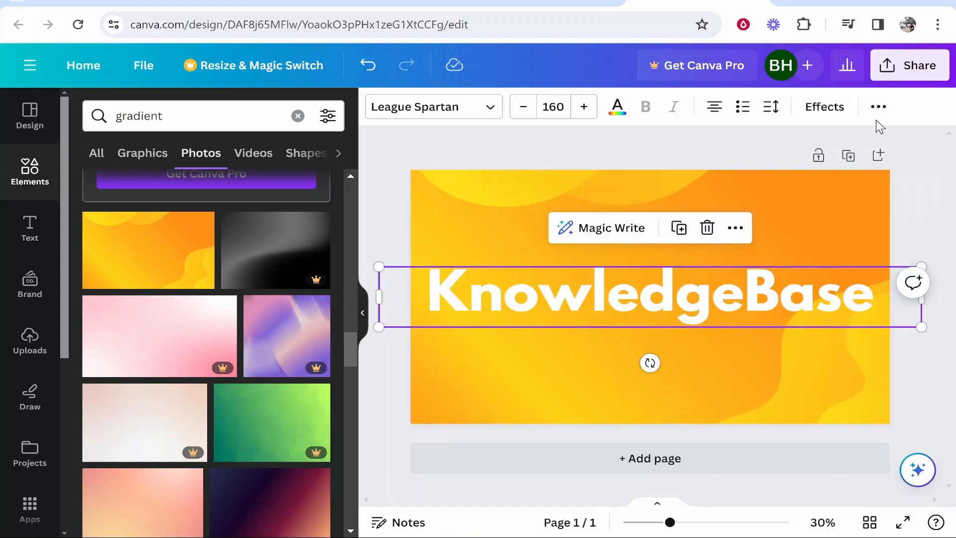
pyautogui.click(878, 107)
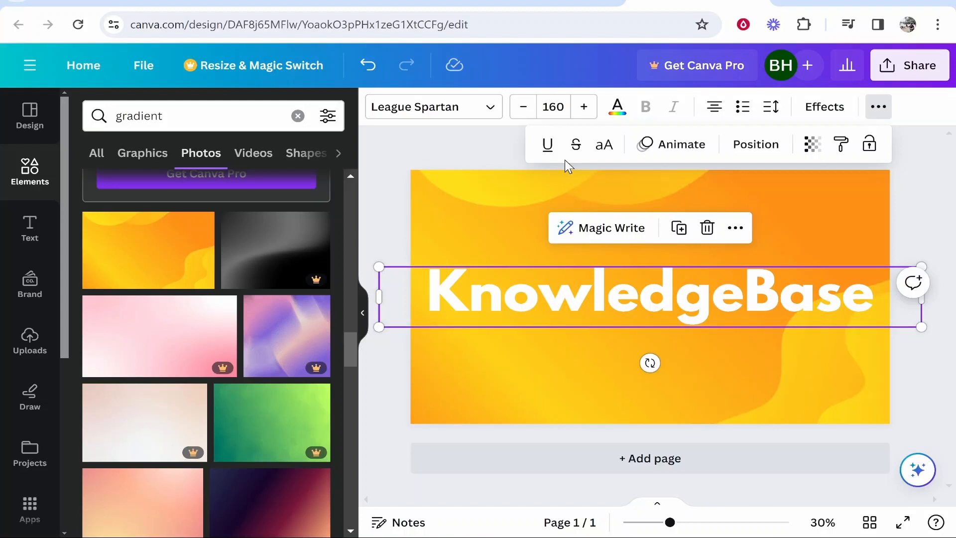
pyautogui.moveTo(812, 144)
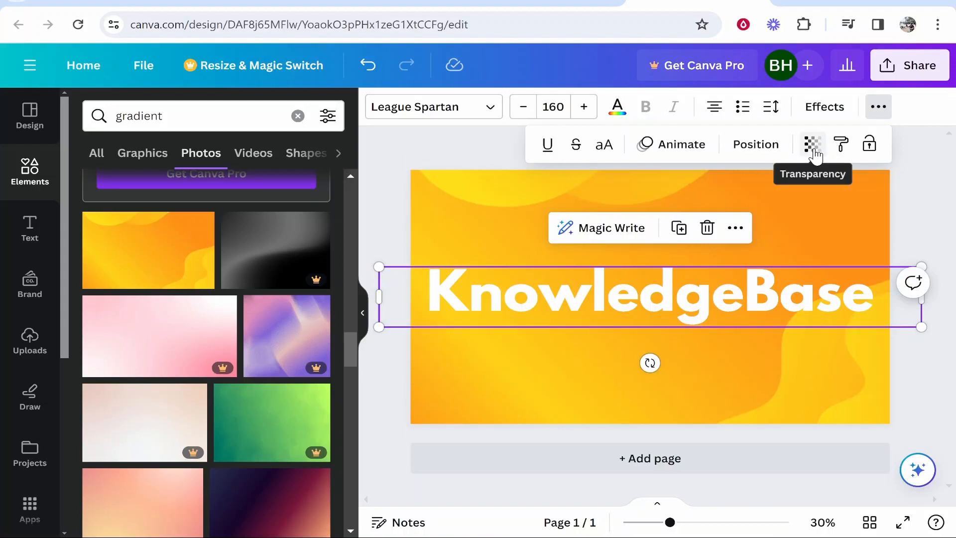
# - Set the KnowledgeBase text transparency to 50
pyautogui.click(812, 144)
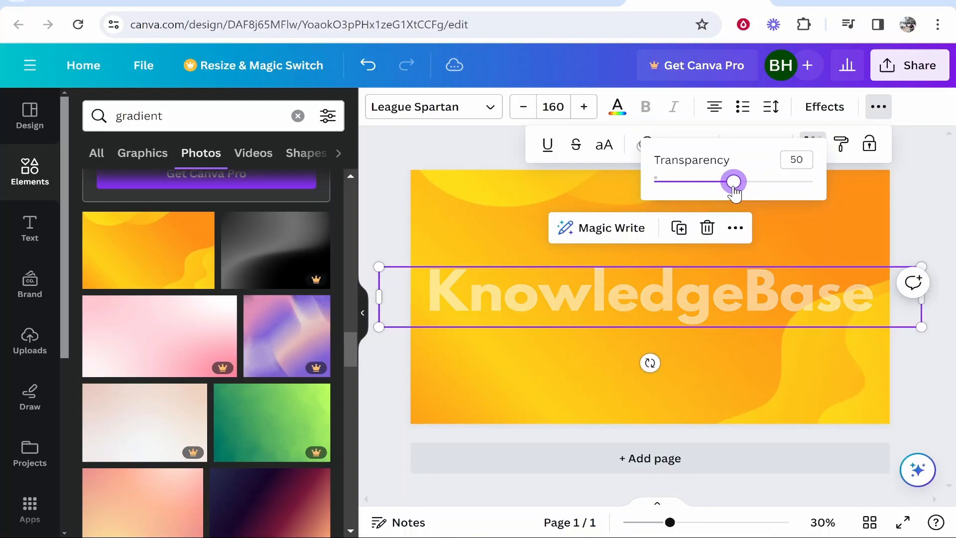
pyautogui.click(610, 365)
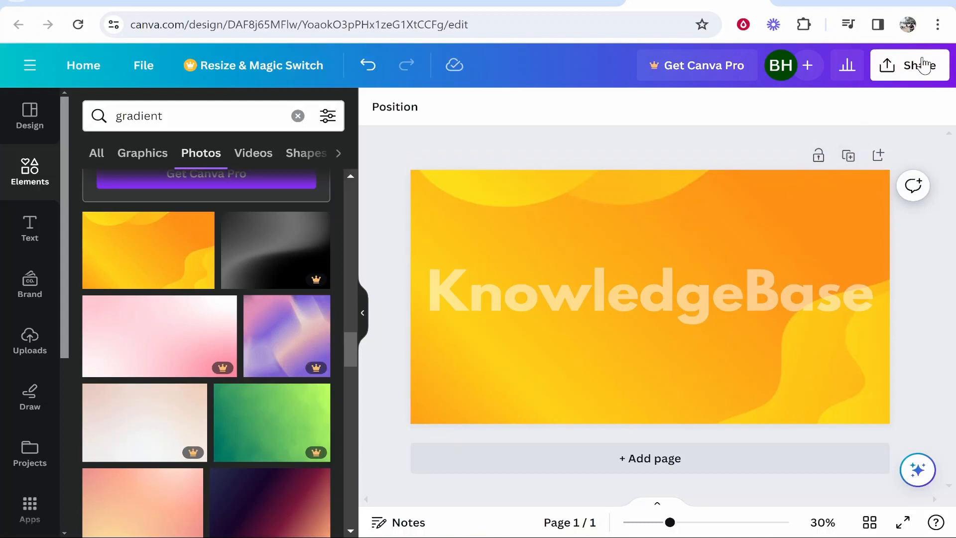
# - Download the design as KnowledgeBase.png and show it in the Downloads folder
pyautogui.click(920, 65)
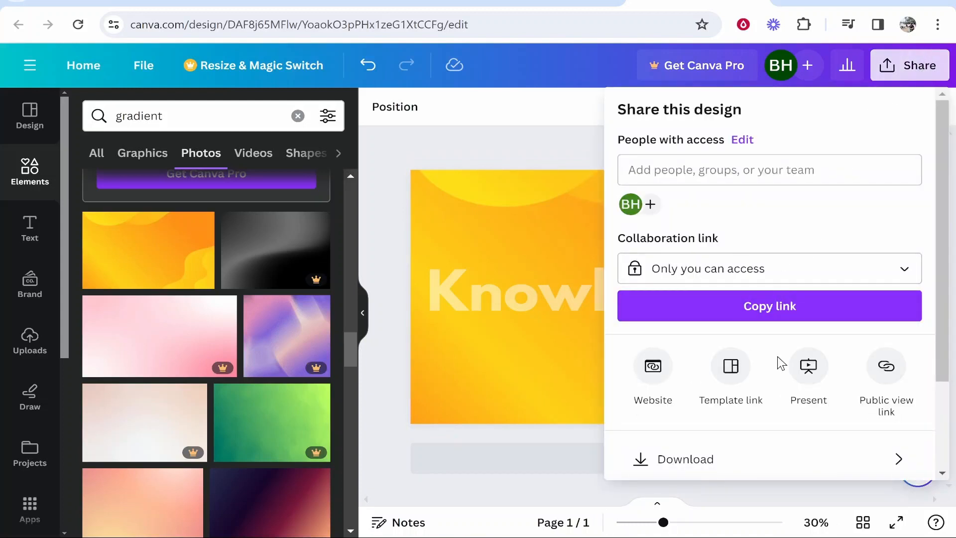
pyautogui.click(684, 459)
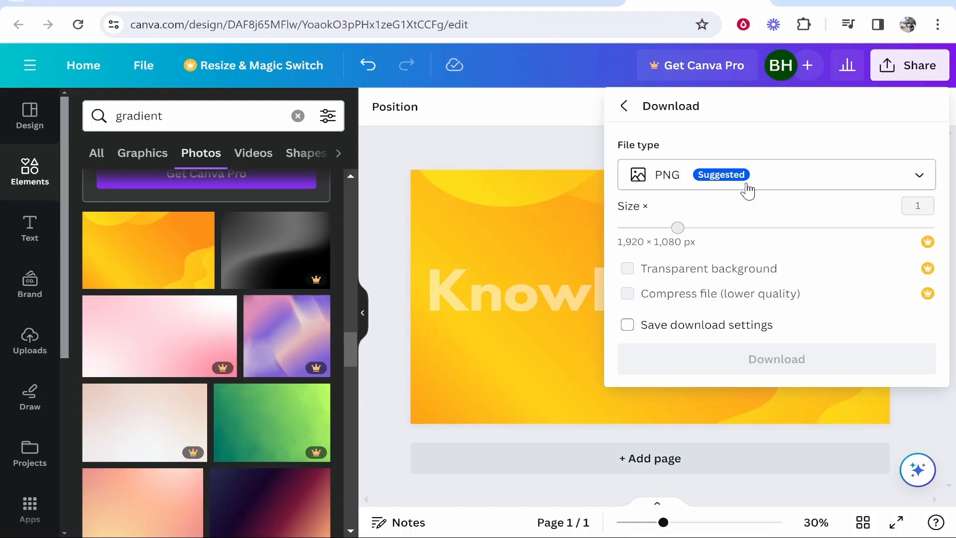
pyautogui.click(776, 358)
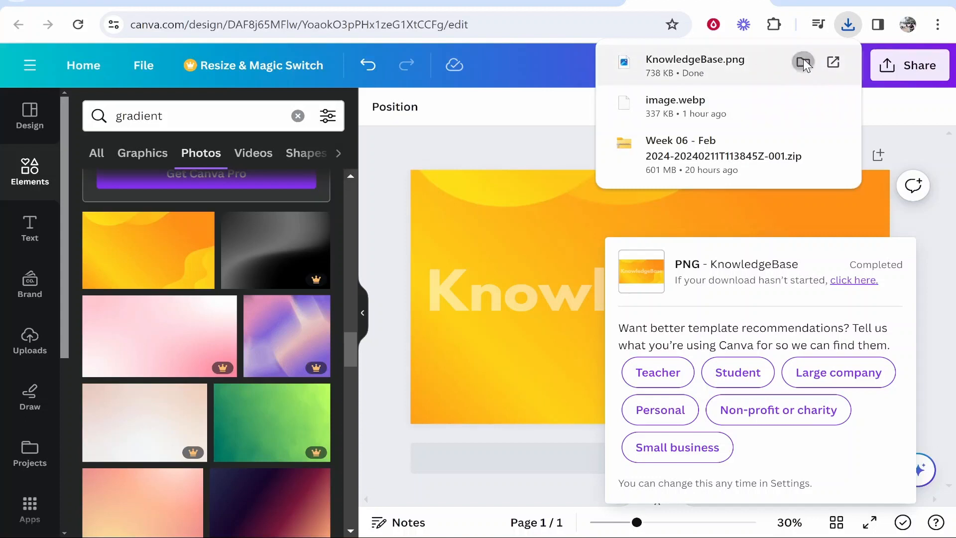
pyautogui.click(804, 62)
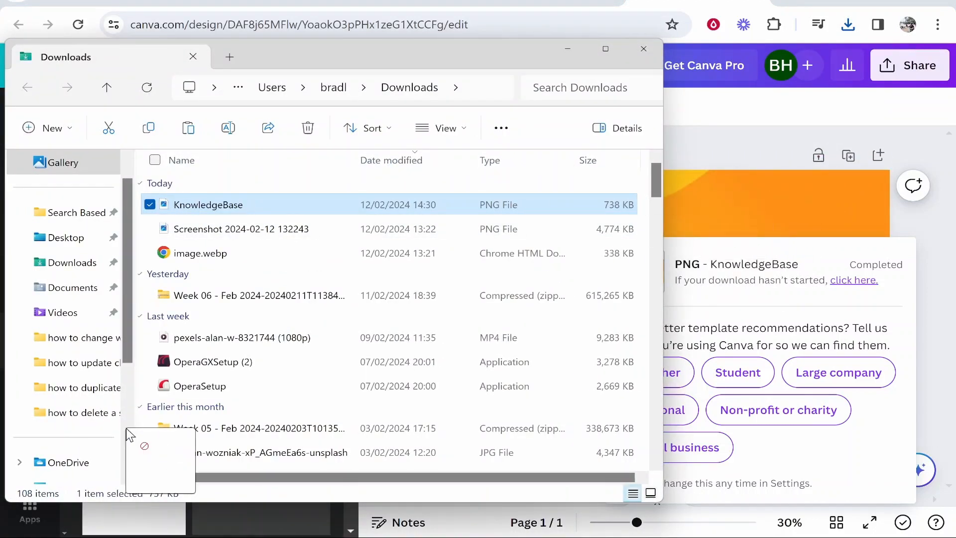
# - Upload KnowledgeBase.png and place it filling the cleared page
pyautogui.click(642, 49)
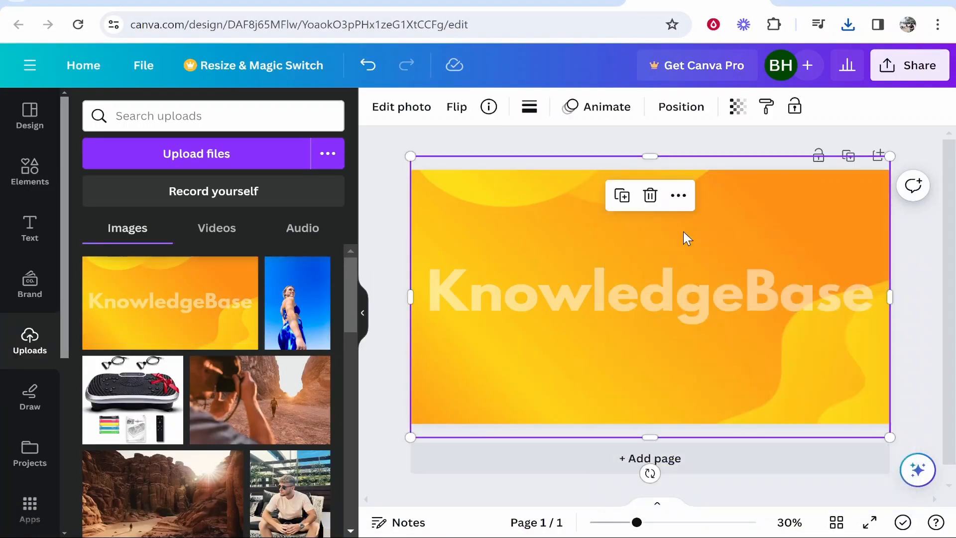
pyautogui.click(649, 195)
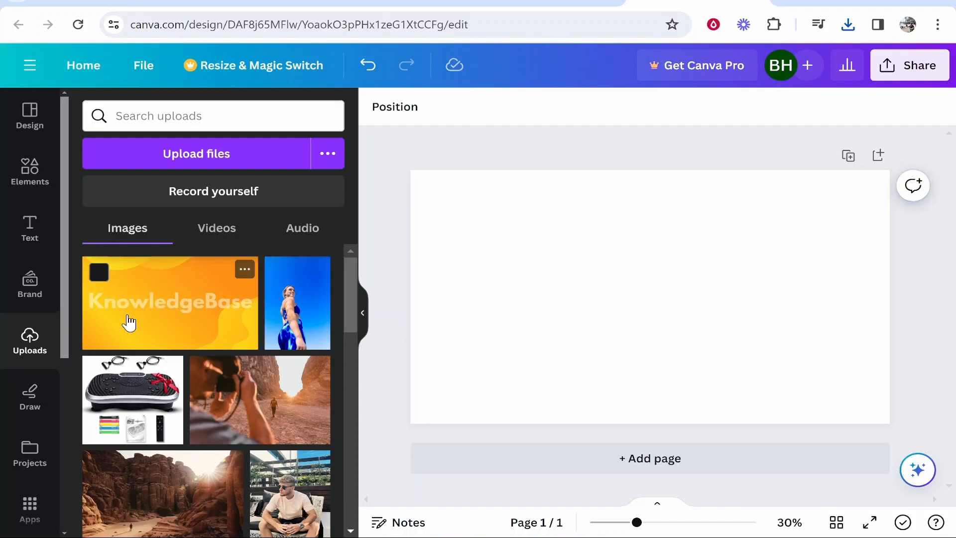
pyautogui.click(169, 303)
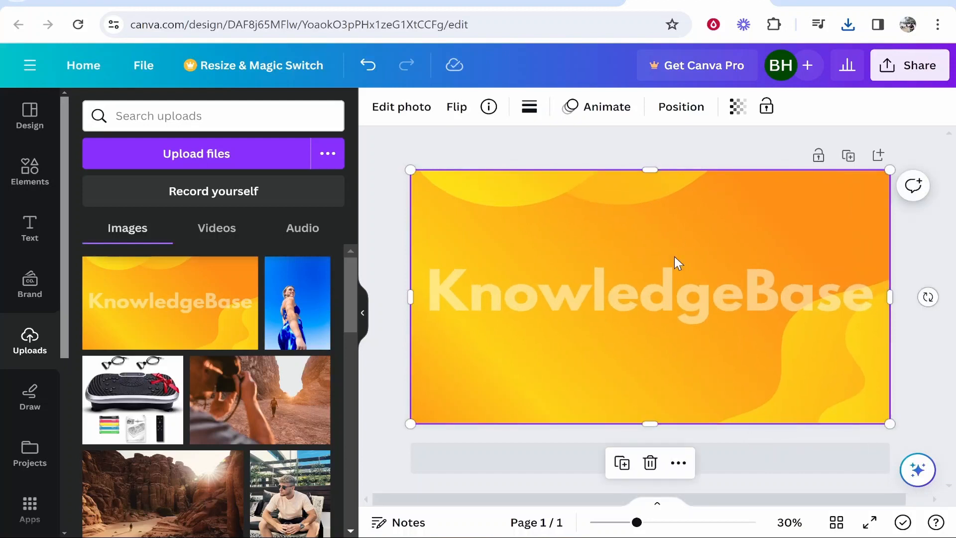
pyautogui.click(30, 173)
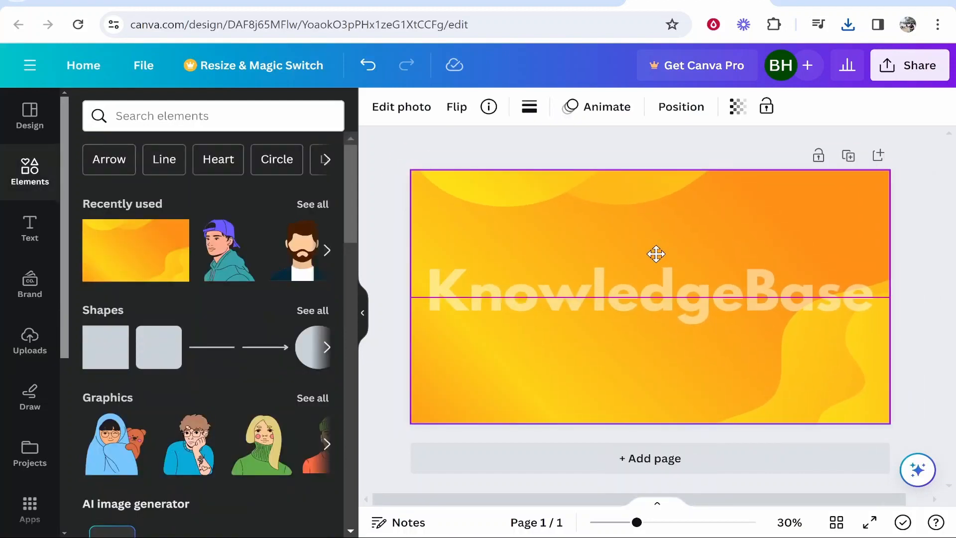
# - Open photo editing effects for the flattened KnowledgeBase image
pyautogui.click(401, 107)
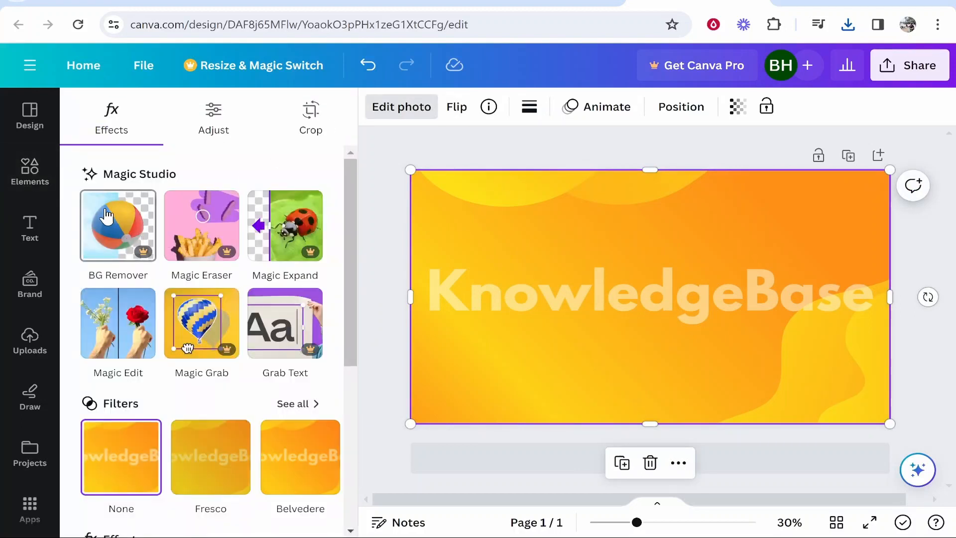
pyautogui.moveTo(157, 296)
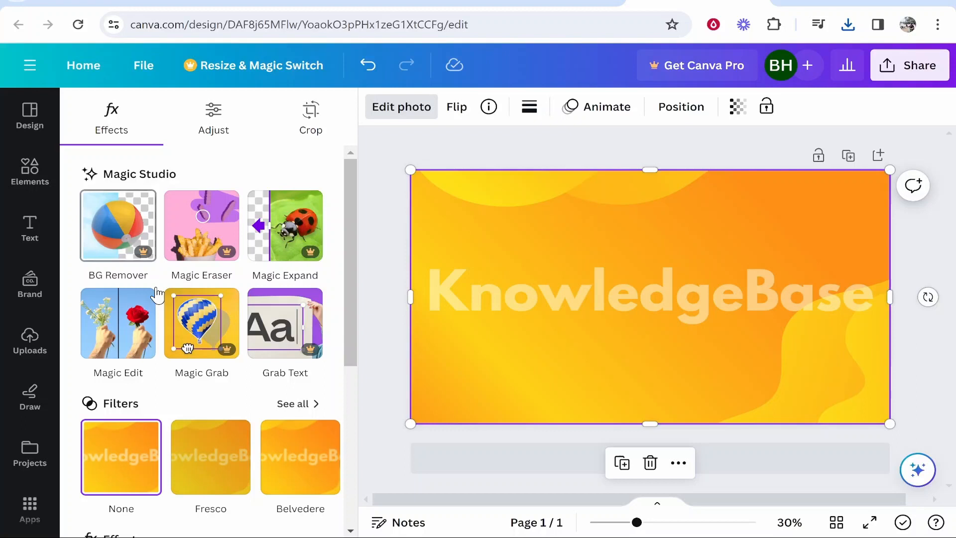
pyautogui.moveTo(109, 263)
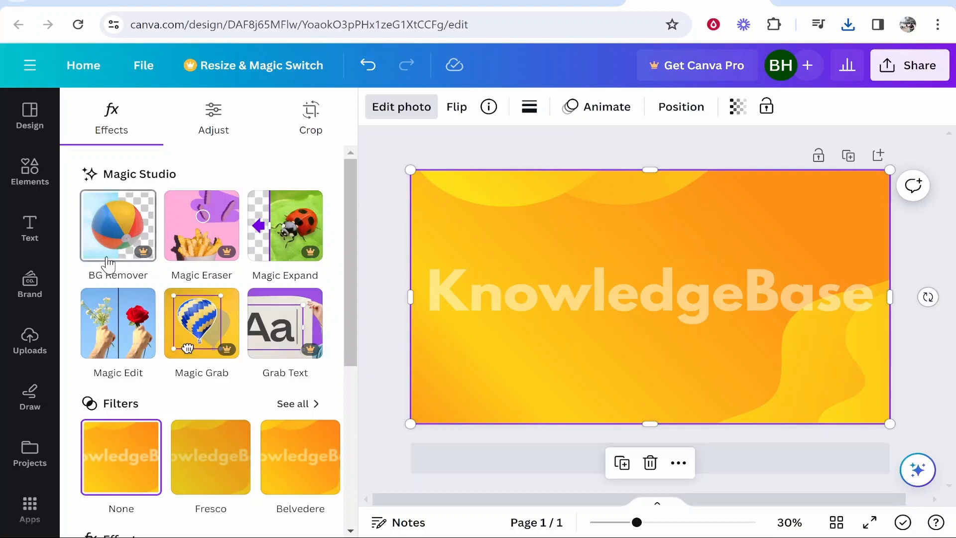
pyautogui.moveTo(713, 276)
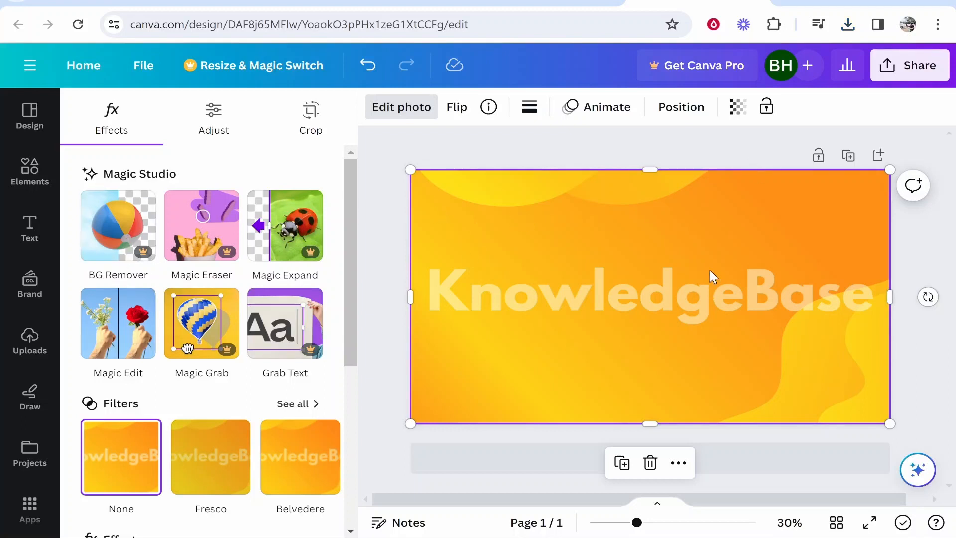
pyautogui.moveTo(706, 177)
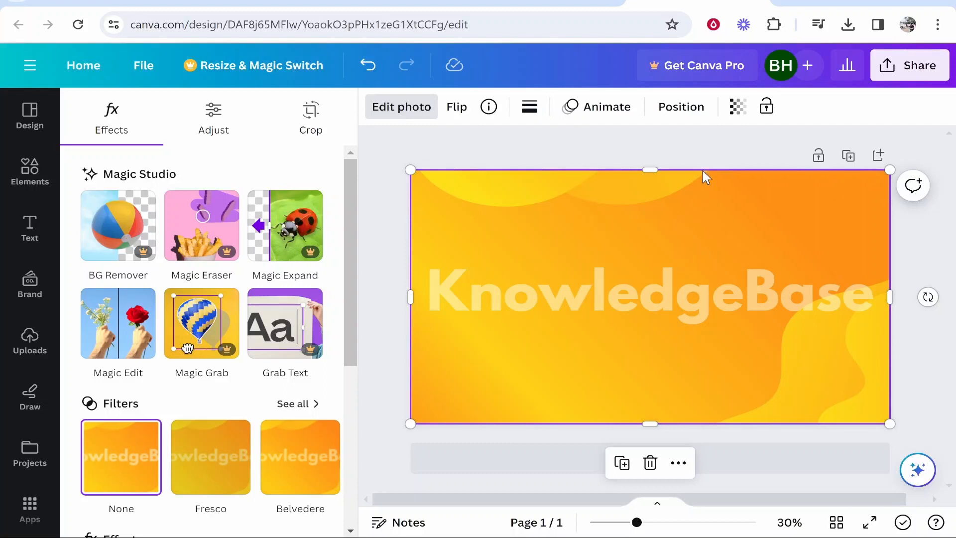
pyautogui.moveTo(118, 225)
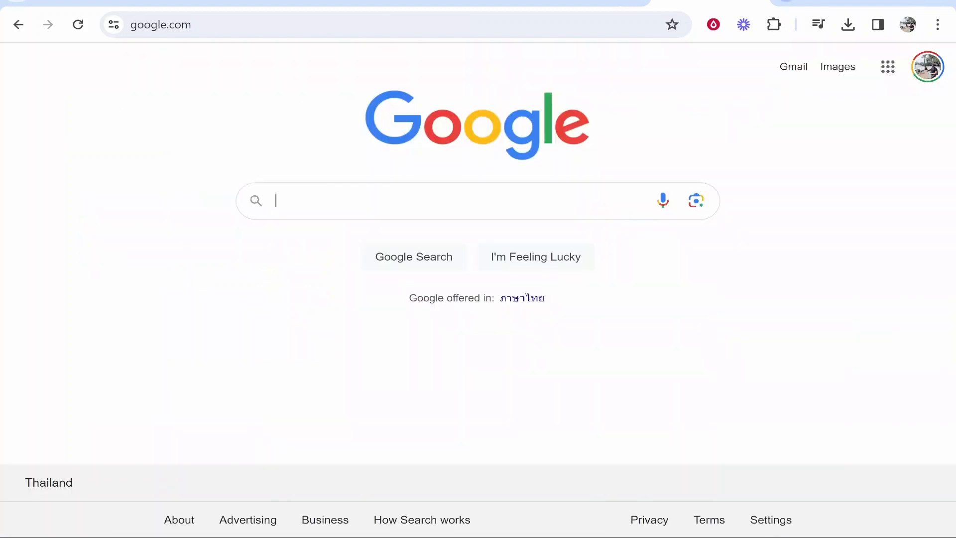
# - Remove the orange background from KnowledgeBase.png in remove.bg and download the transparent PNG
pyautogui.write('bg')
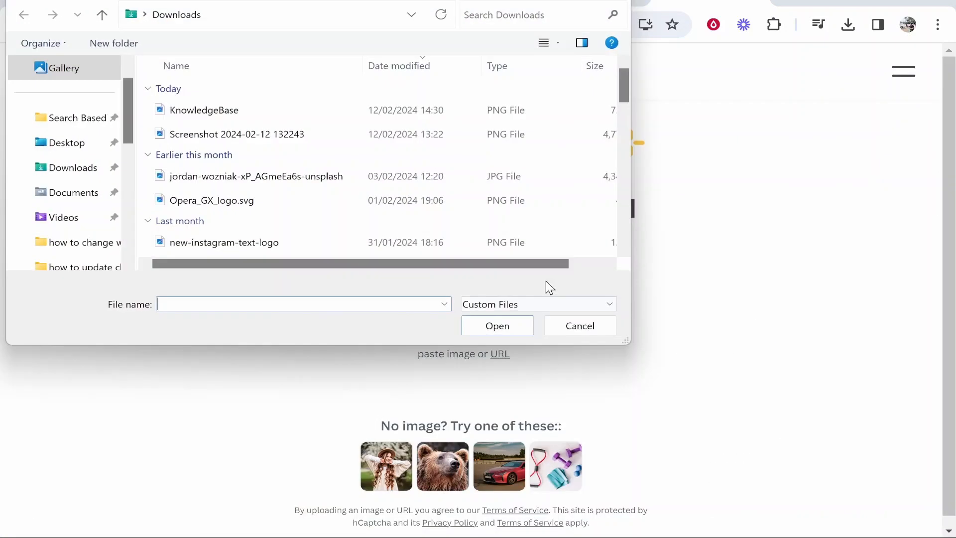
pyautogui.click(204, 110)
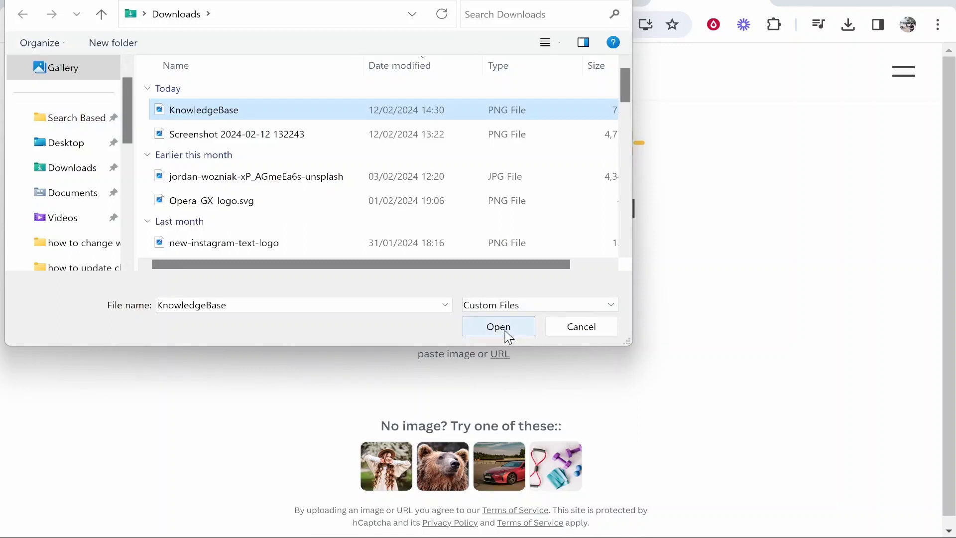
pyautogui.click(498, 326)
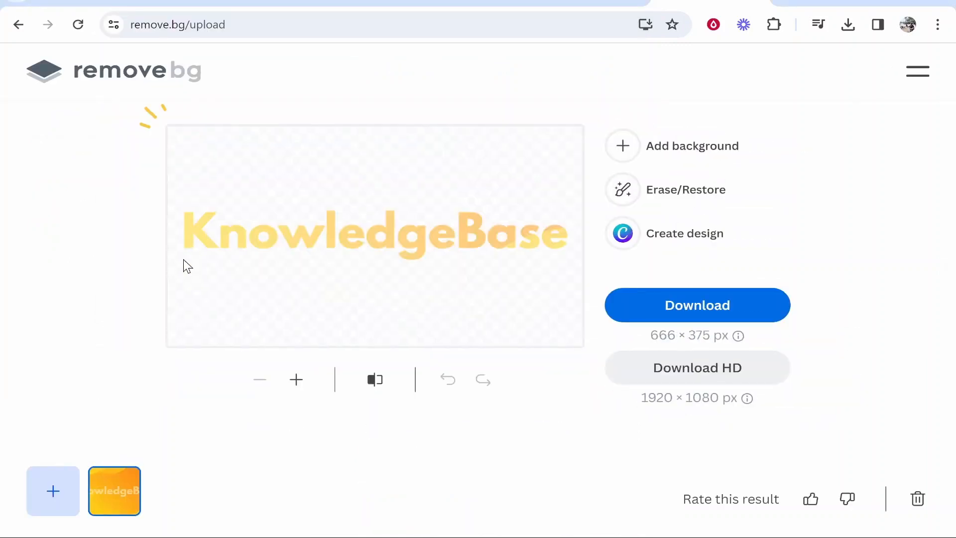
pyautogui.moveTo(275, 232)
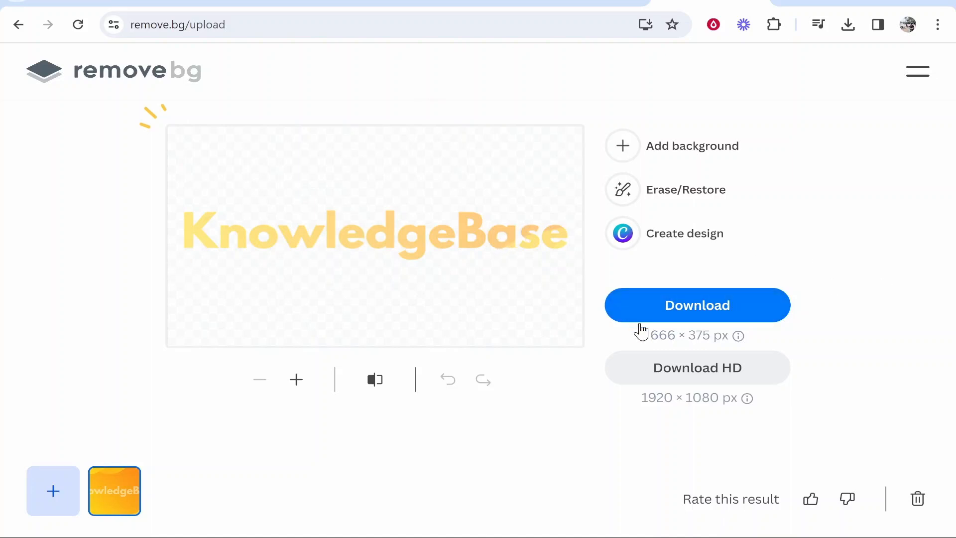
pyautogui.click(847, 25)
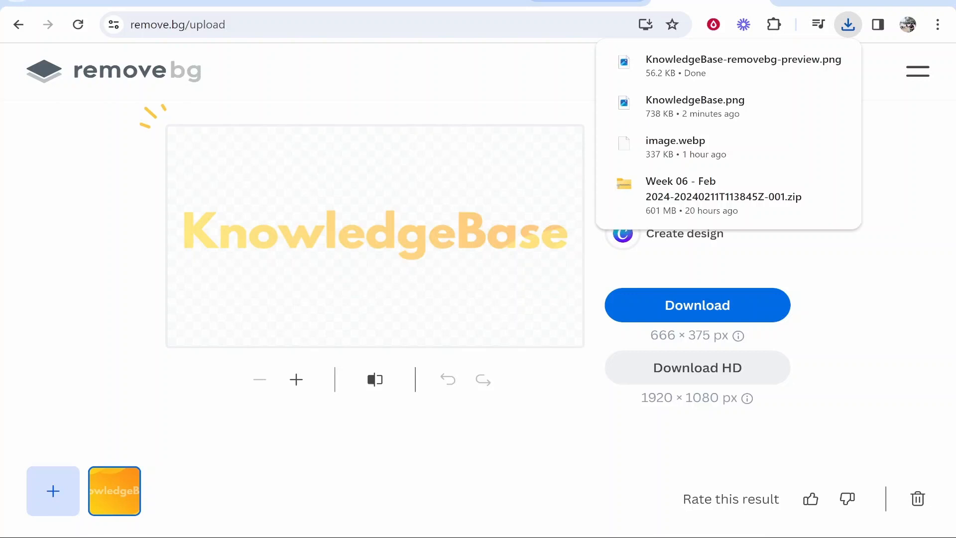
pyautogui.moveTo(272, 259)
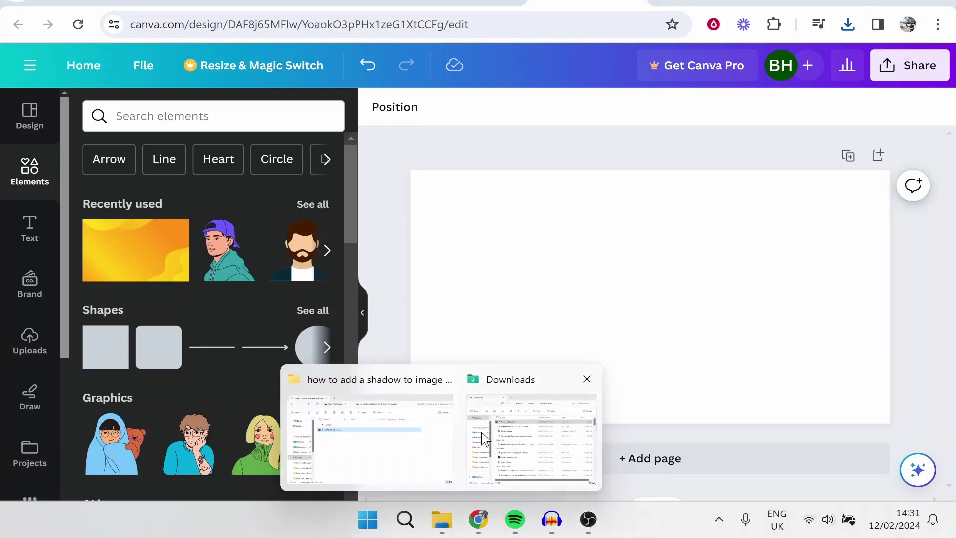
# - Upload the removebg KnowledgeBase PNG from Downloads and place it on the blank page
pyautogui.click(529, 439)
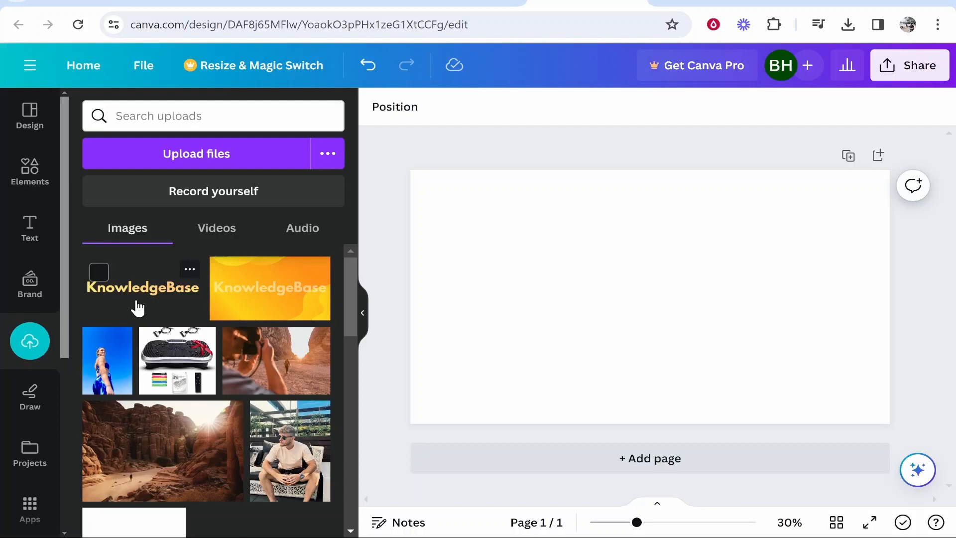
pyautogui.click(143, 287)
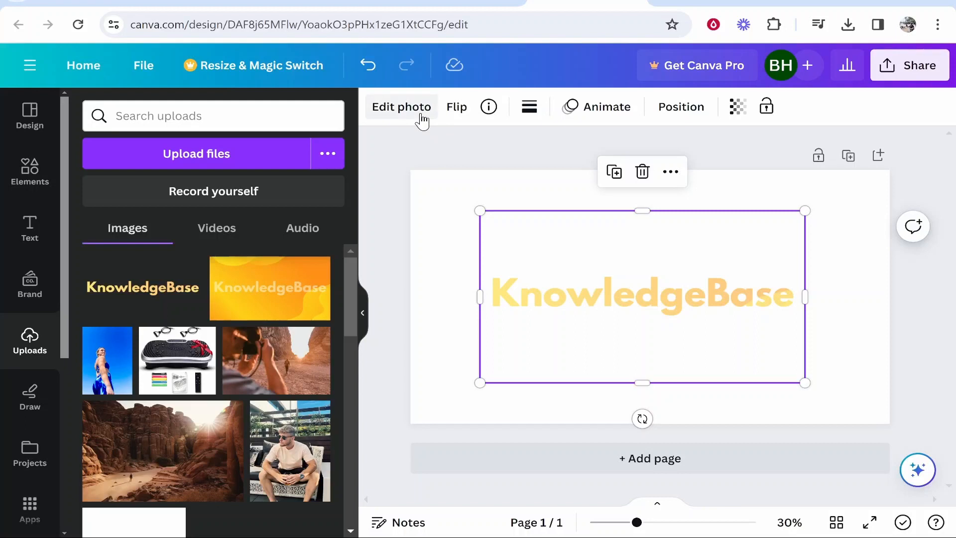
# - Raise the image's vibrance, saturation, sharpness and temperature, lower clarity, and enlarge it
pyautogui.click(402, 106)
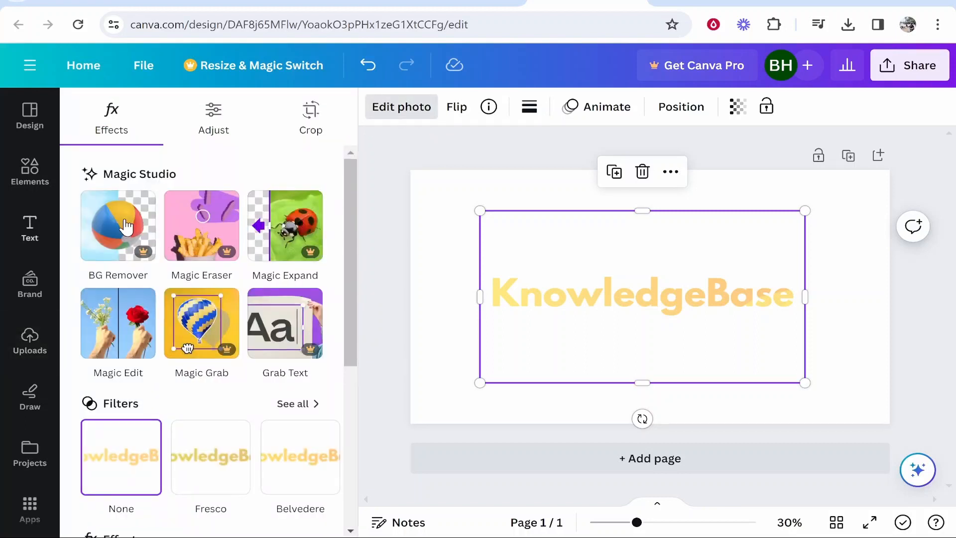
pyautogui.click(213, 116)
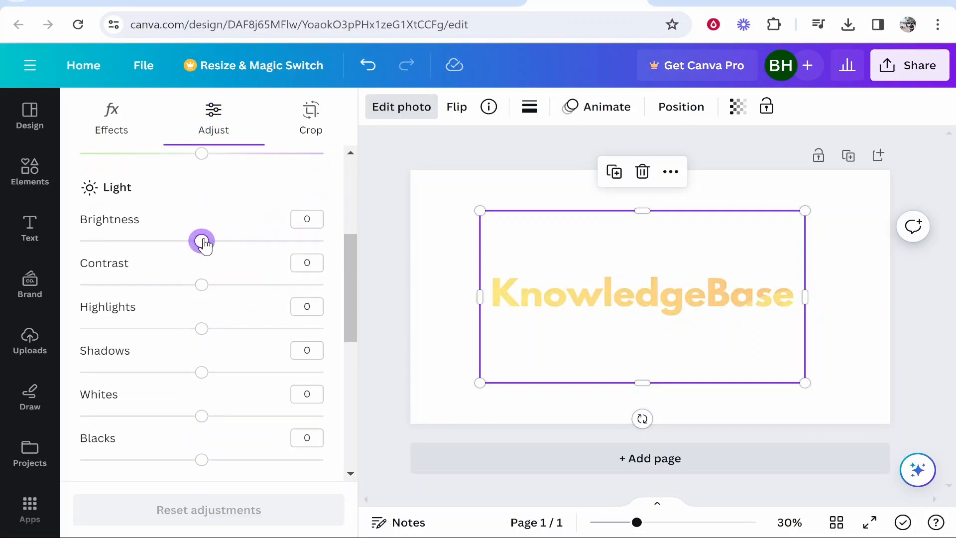
pyautogui.scroll(-3)
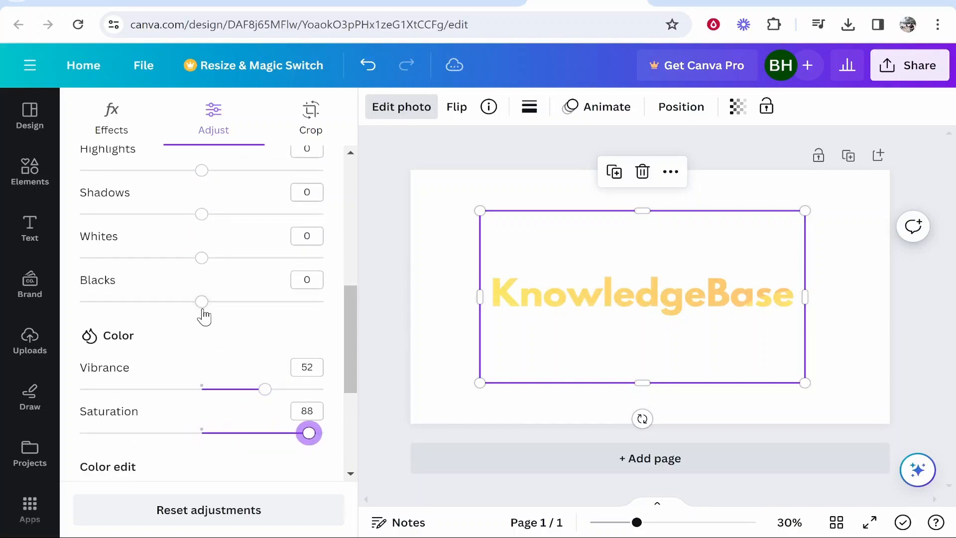
pyautogui.scroll(-3)
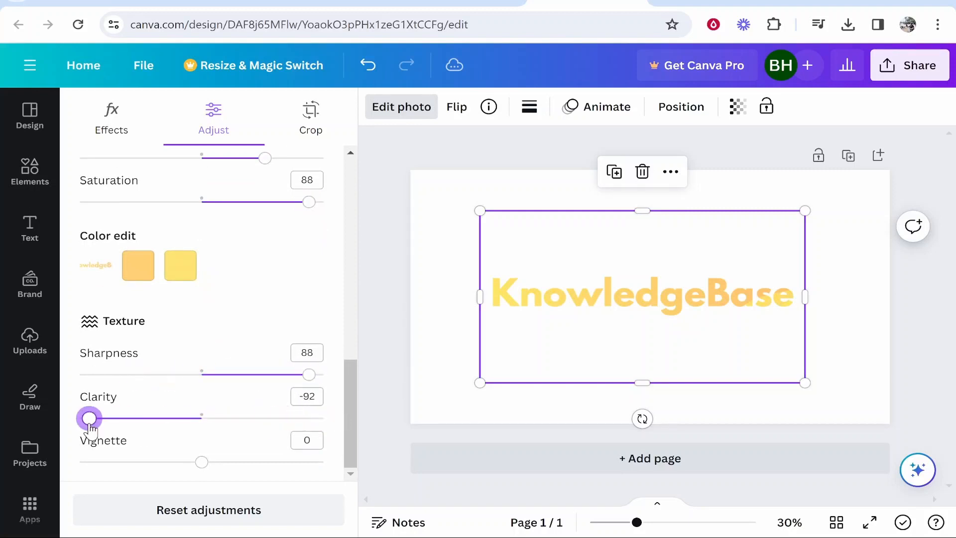
pyautogui.scroll(3)
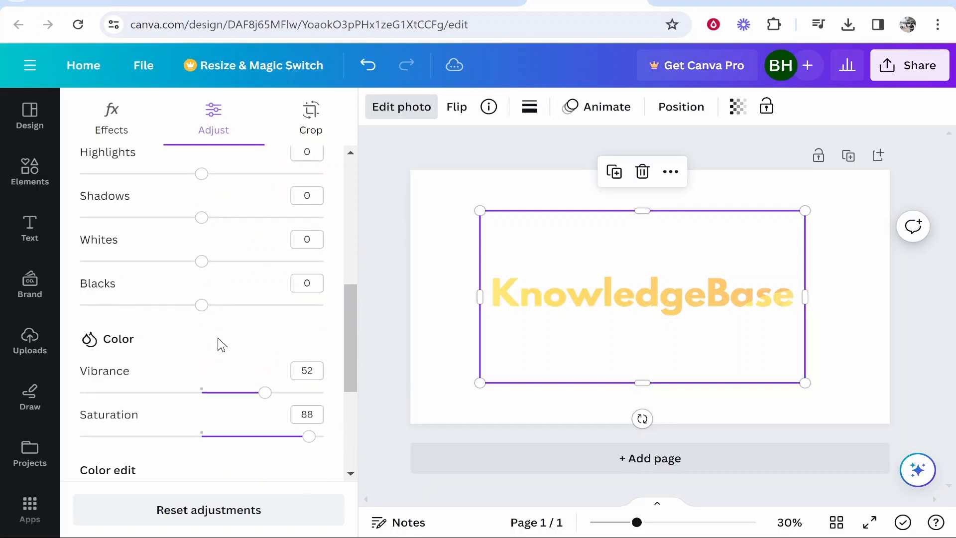
pyautogui.scroll(3)
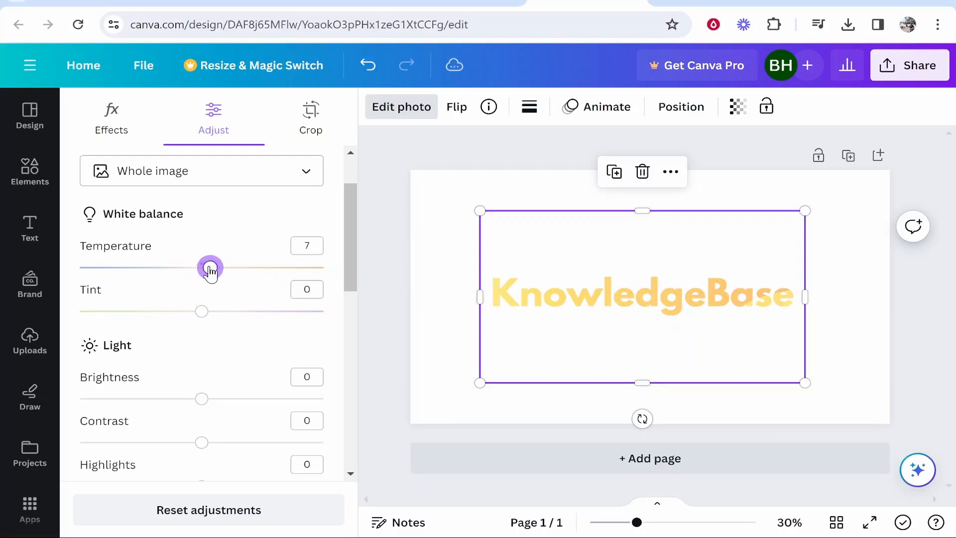
pyautogui.click(29, 340)
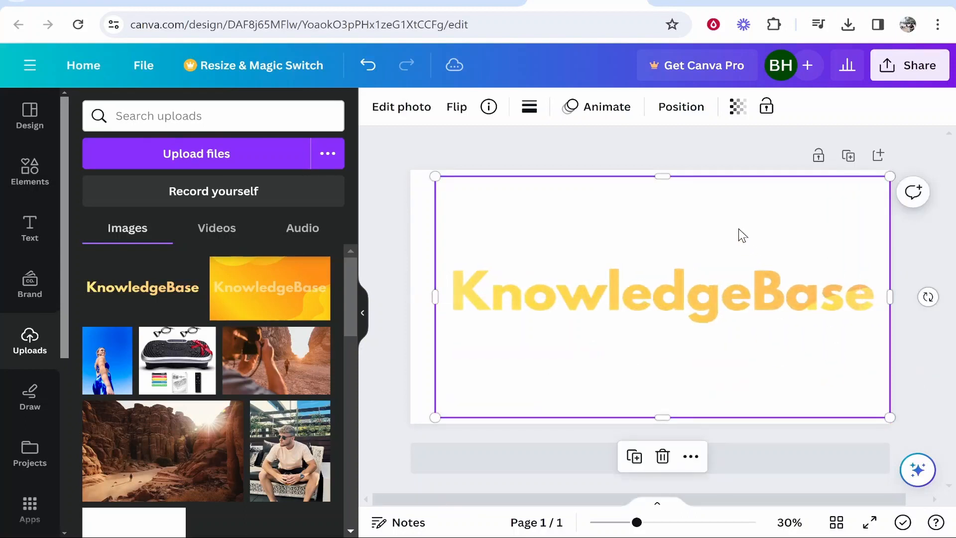
pyautogui.click(714, 146)
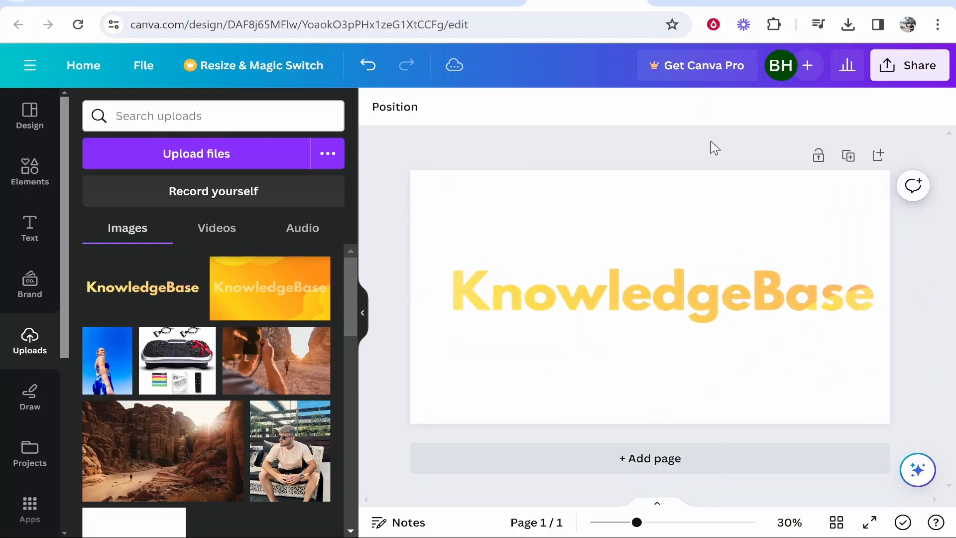